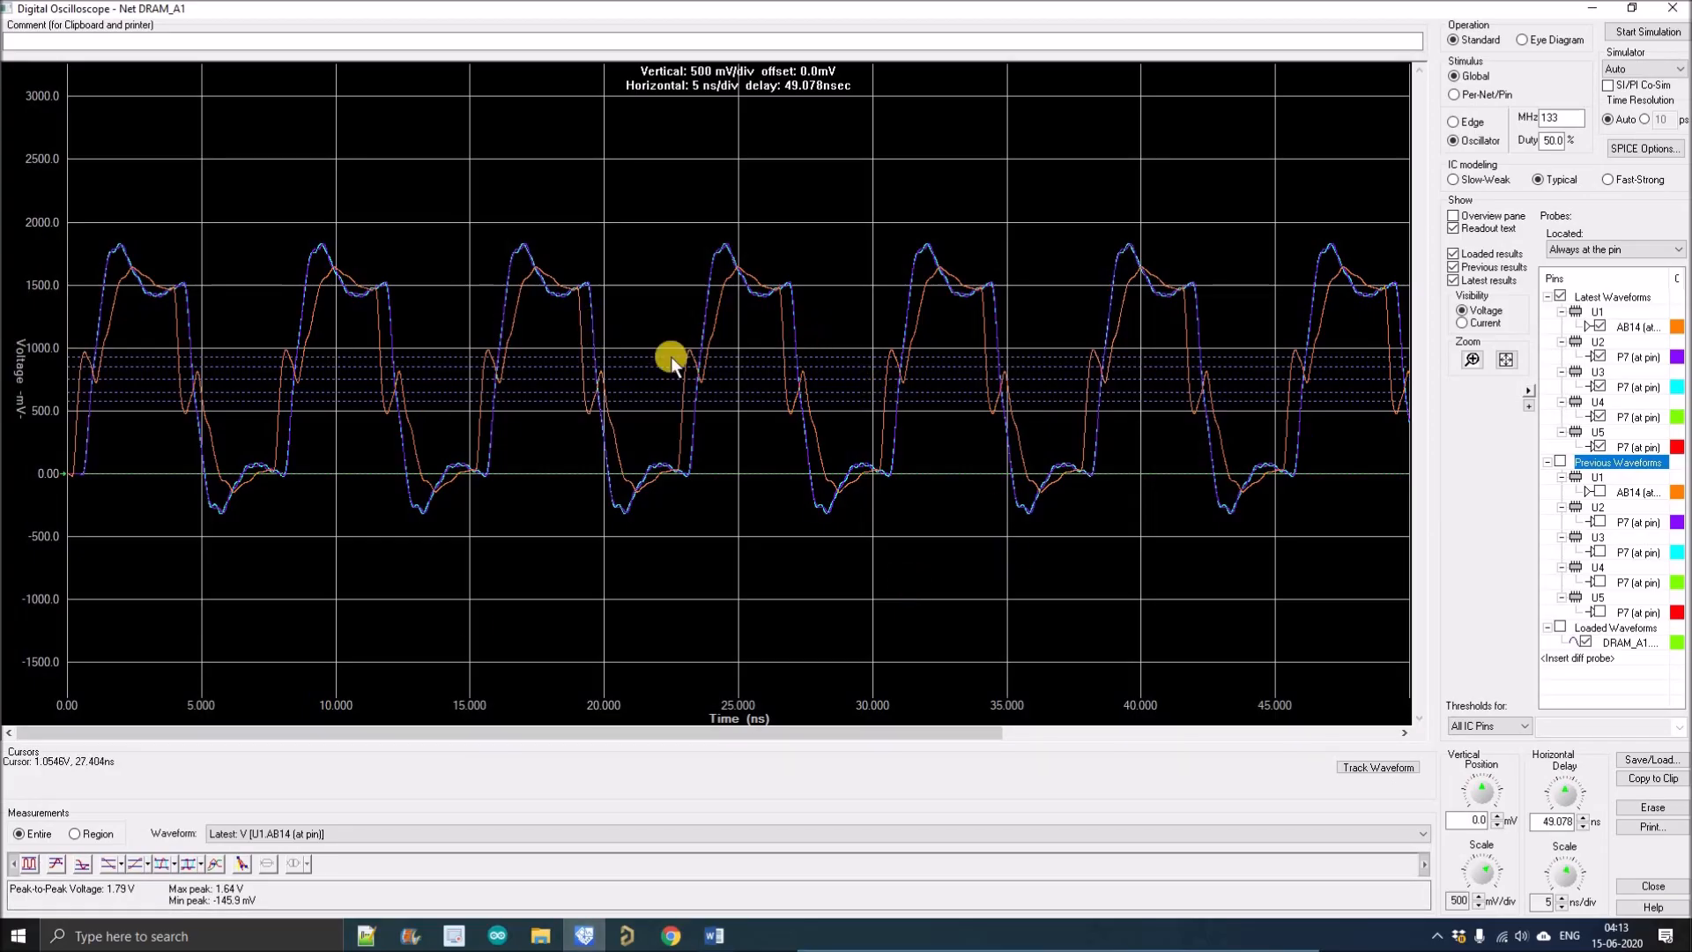
pyautogui.moveTo(1055, 537)
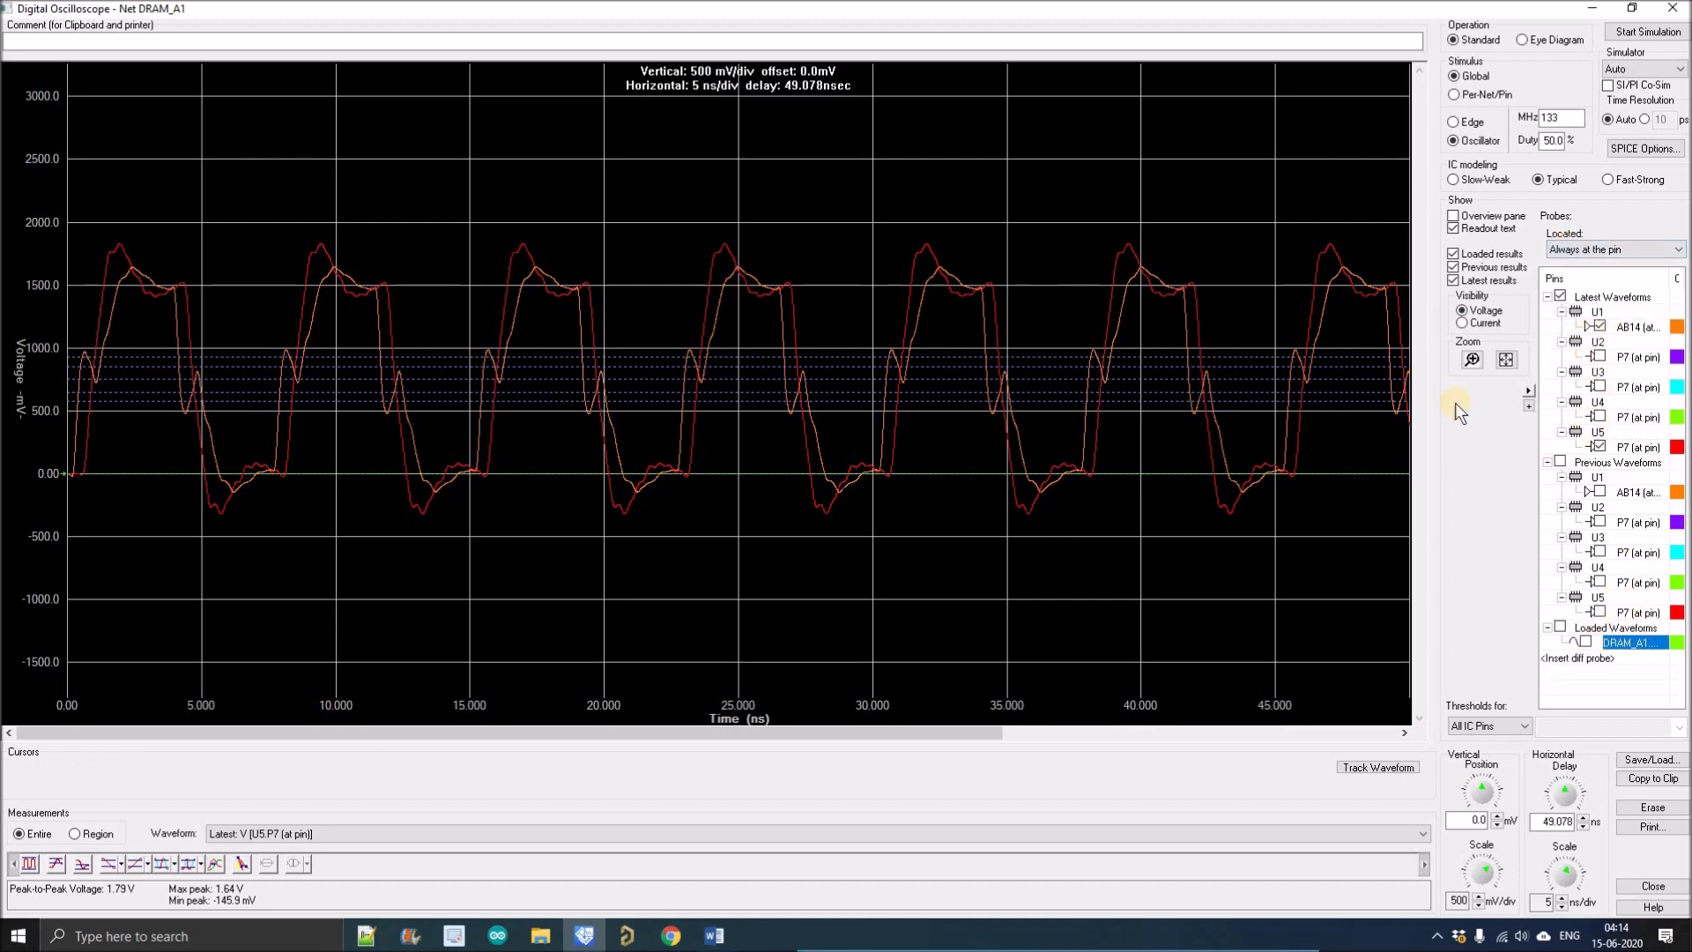
pyautogui.moveTo(1119, 396)
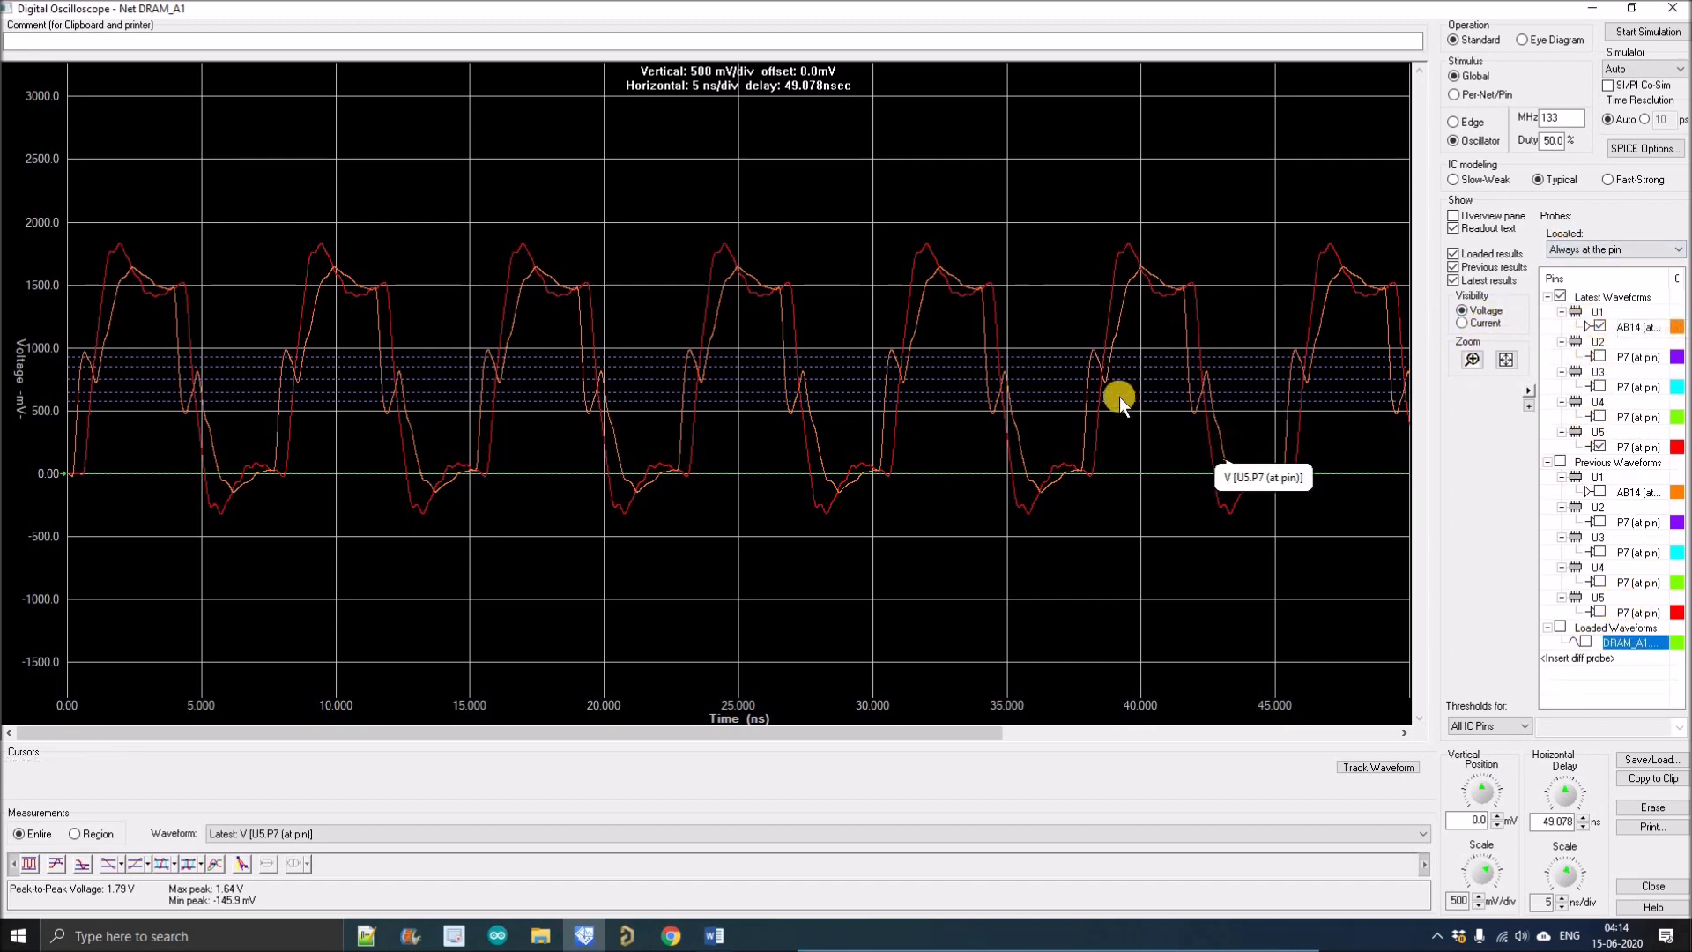
pyautogui.moveTo(1216, 511)
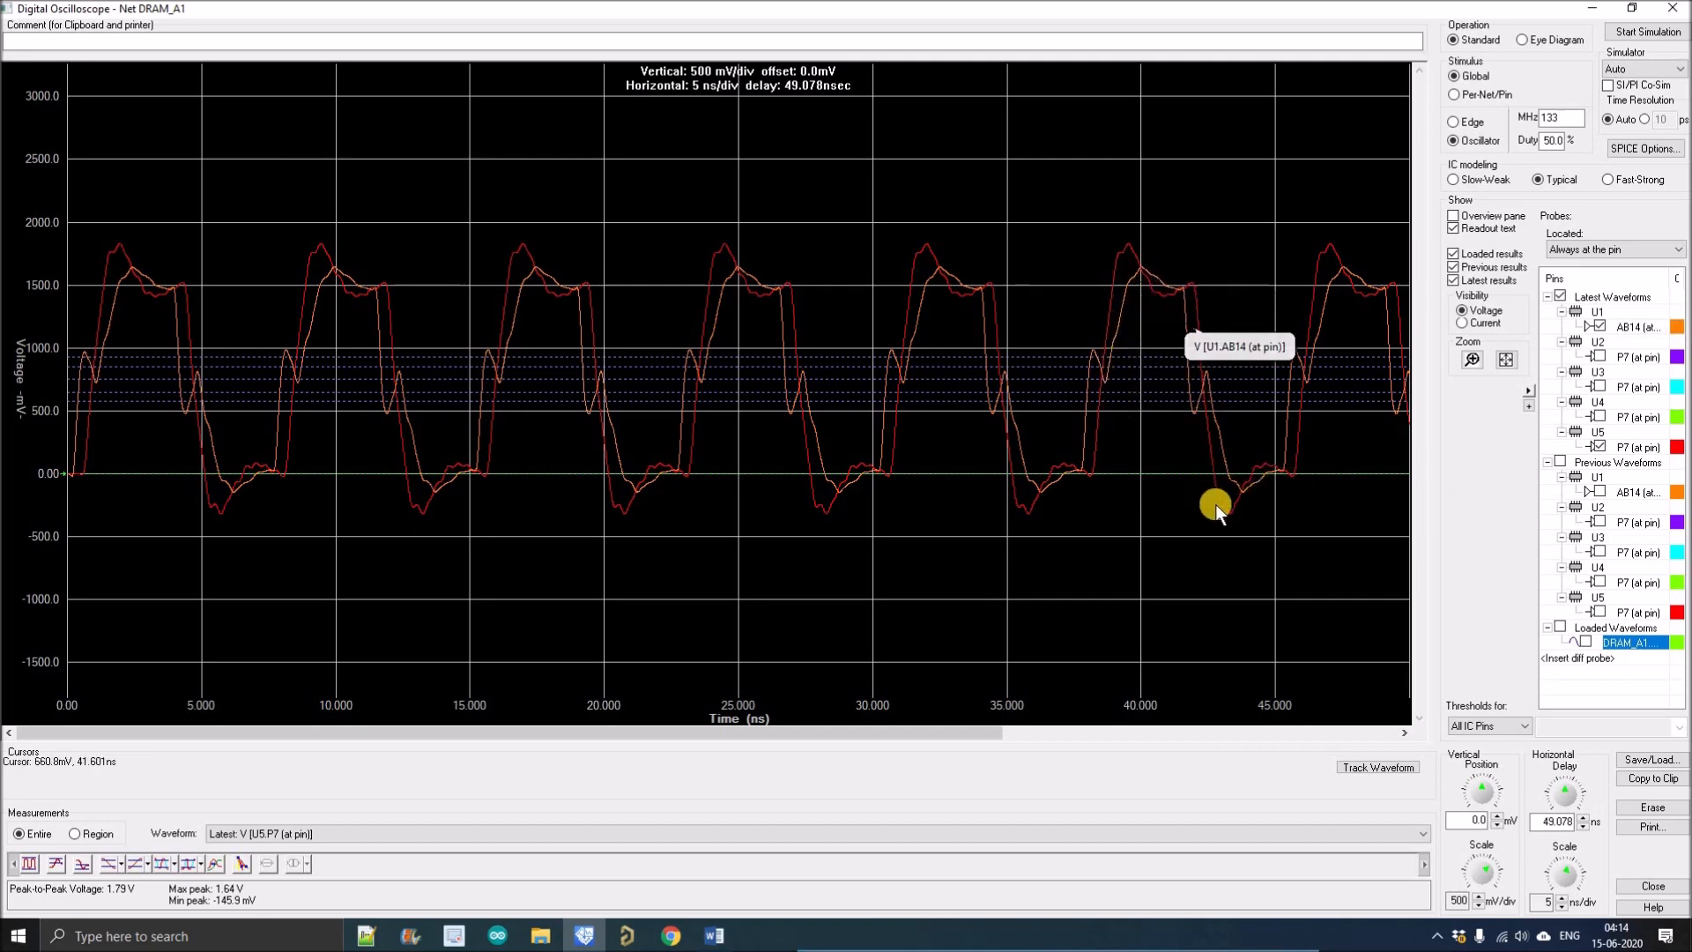
pyautogui.moveTo(1448, 455)
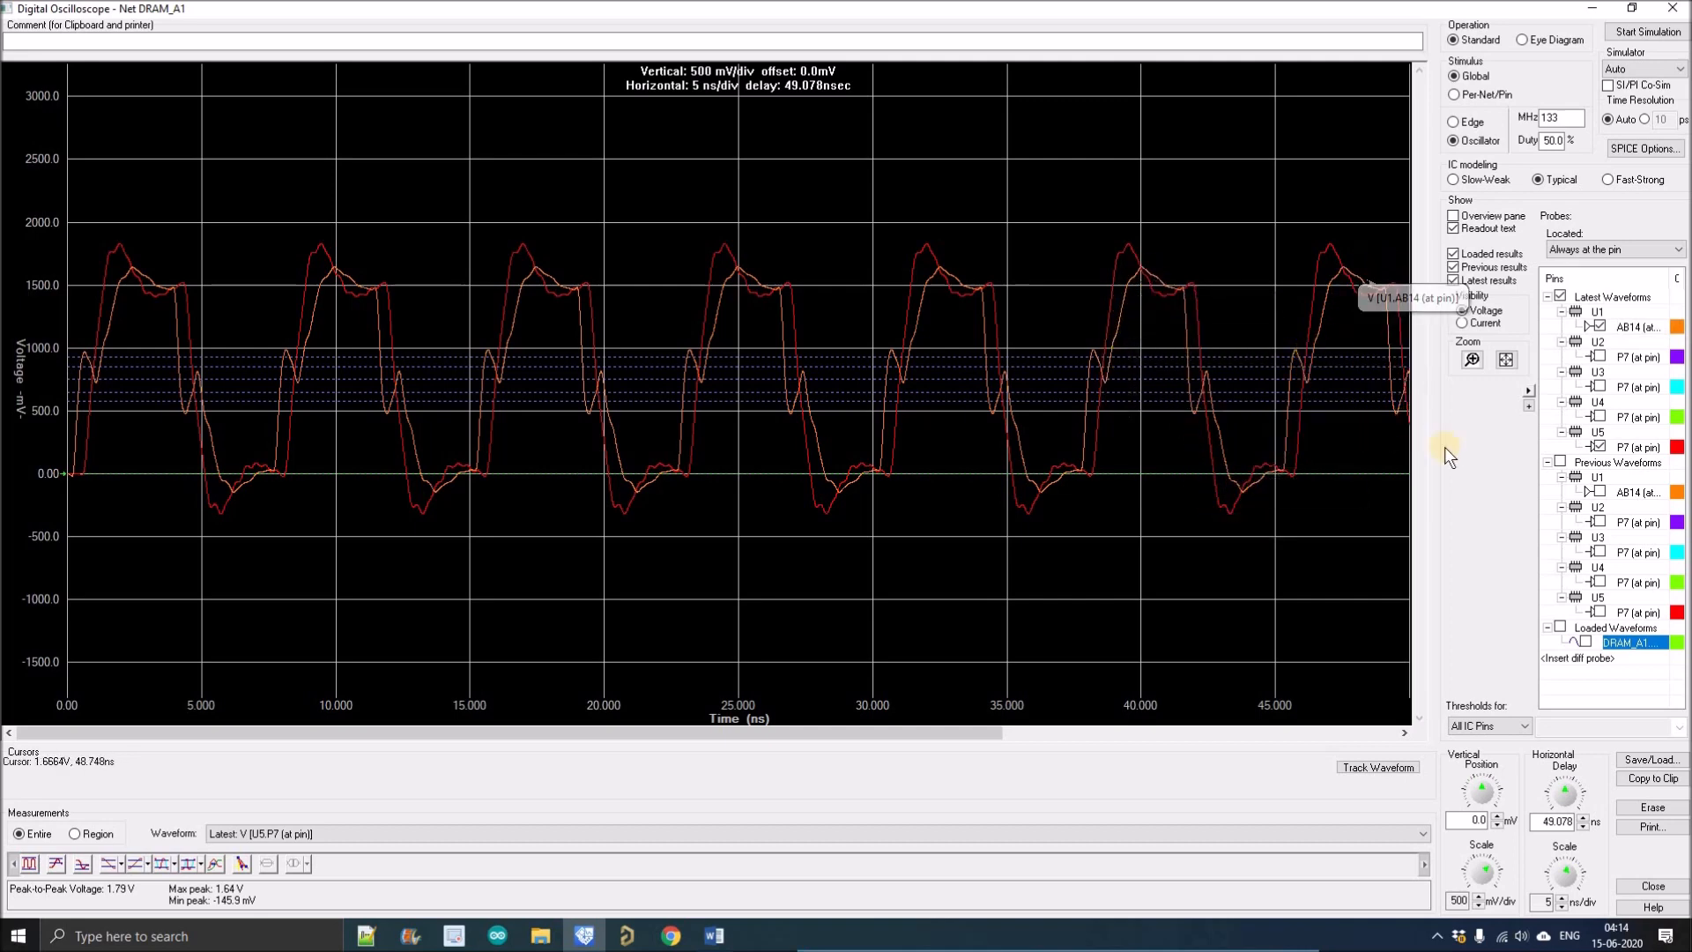
pyautogui.moveTo(1126, 337)
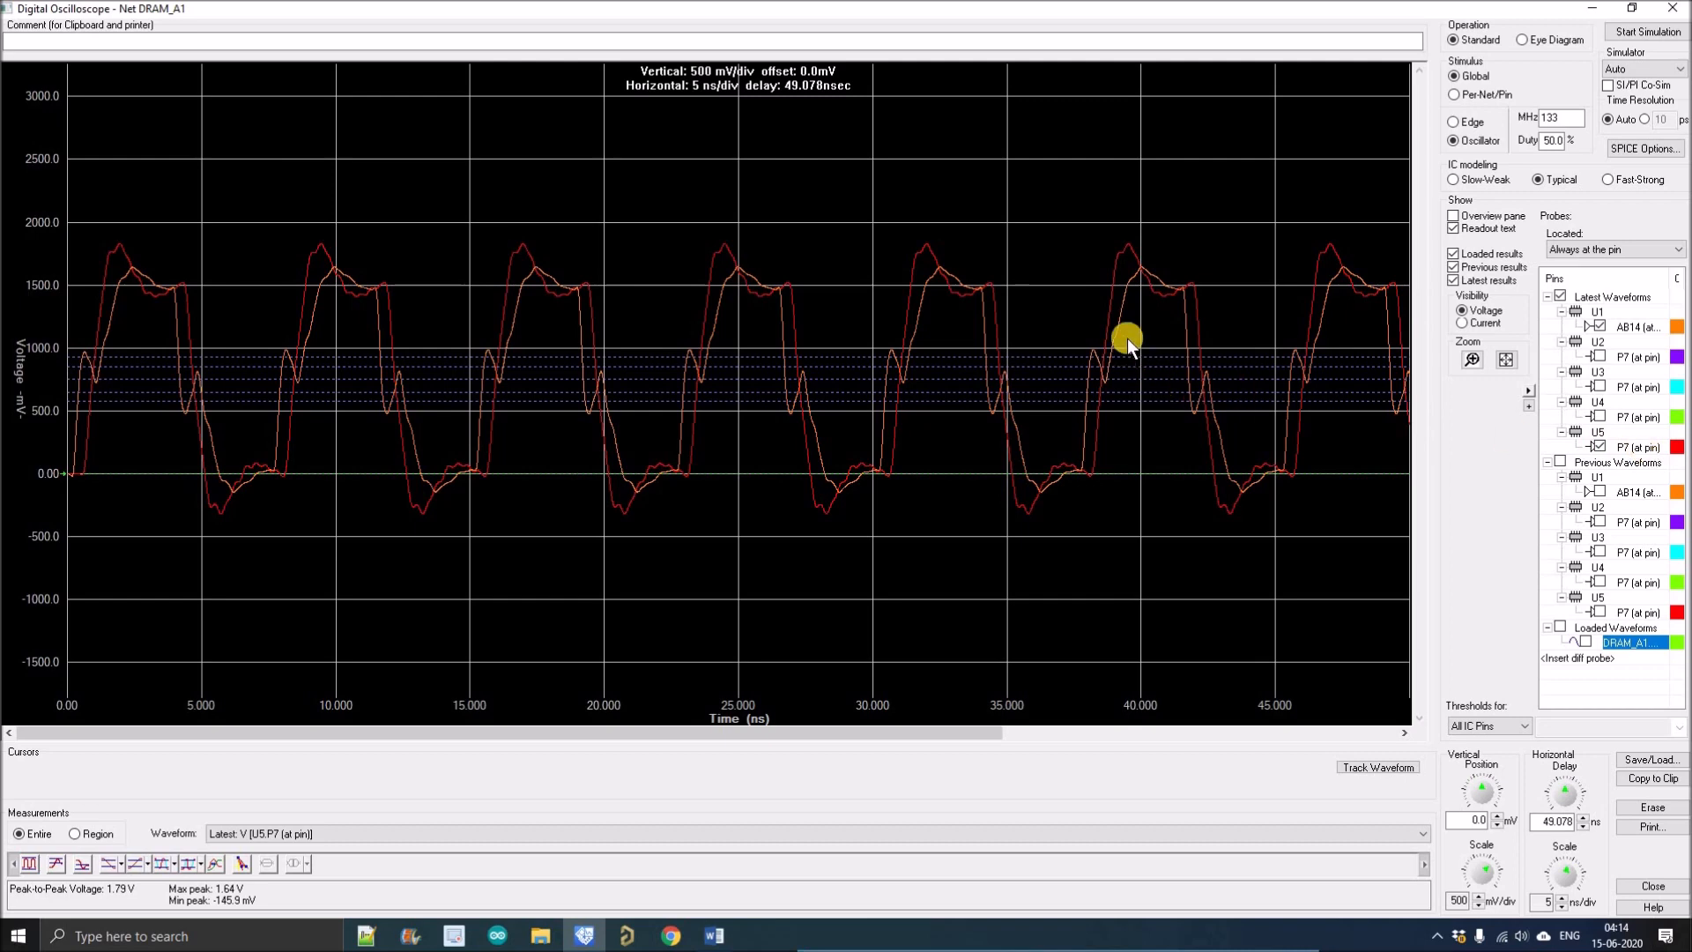
pyautogui.moveTo(1310, 457)
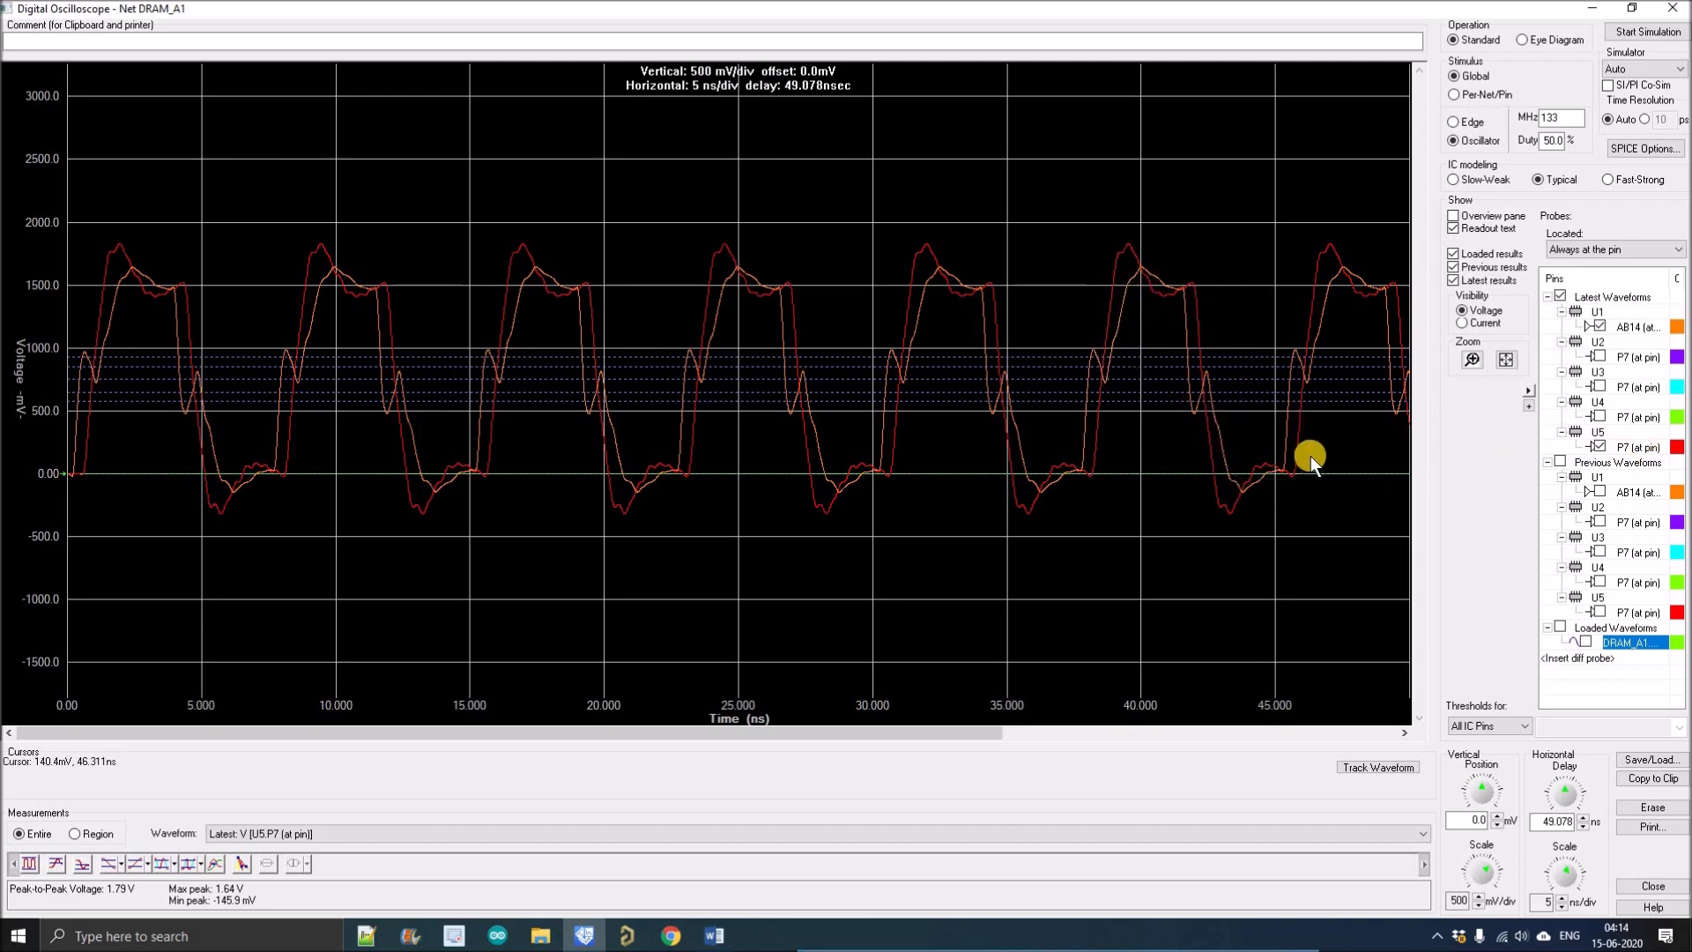
pyautogui.moveTo(583, 553)
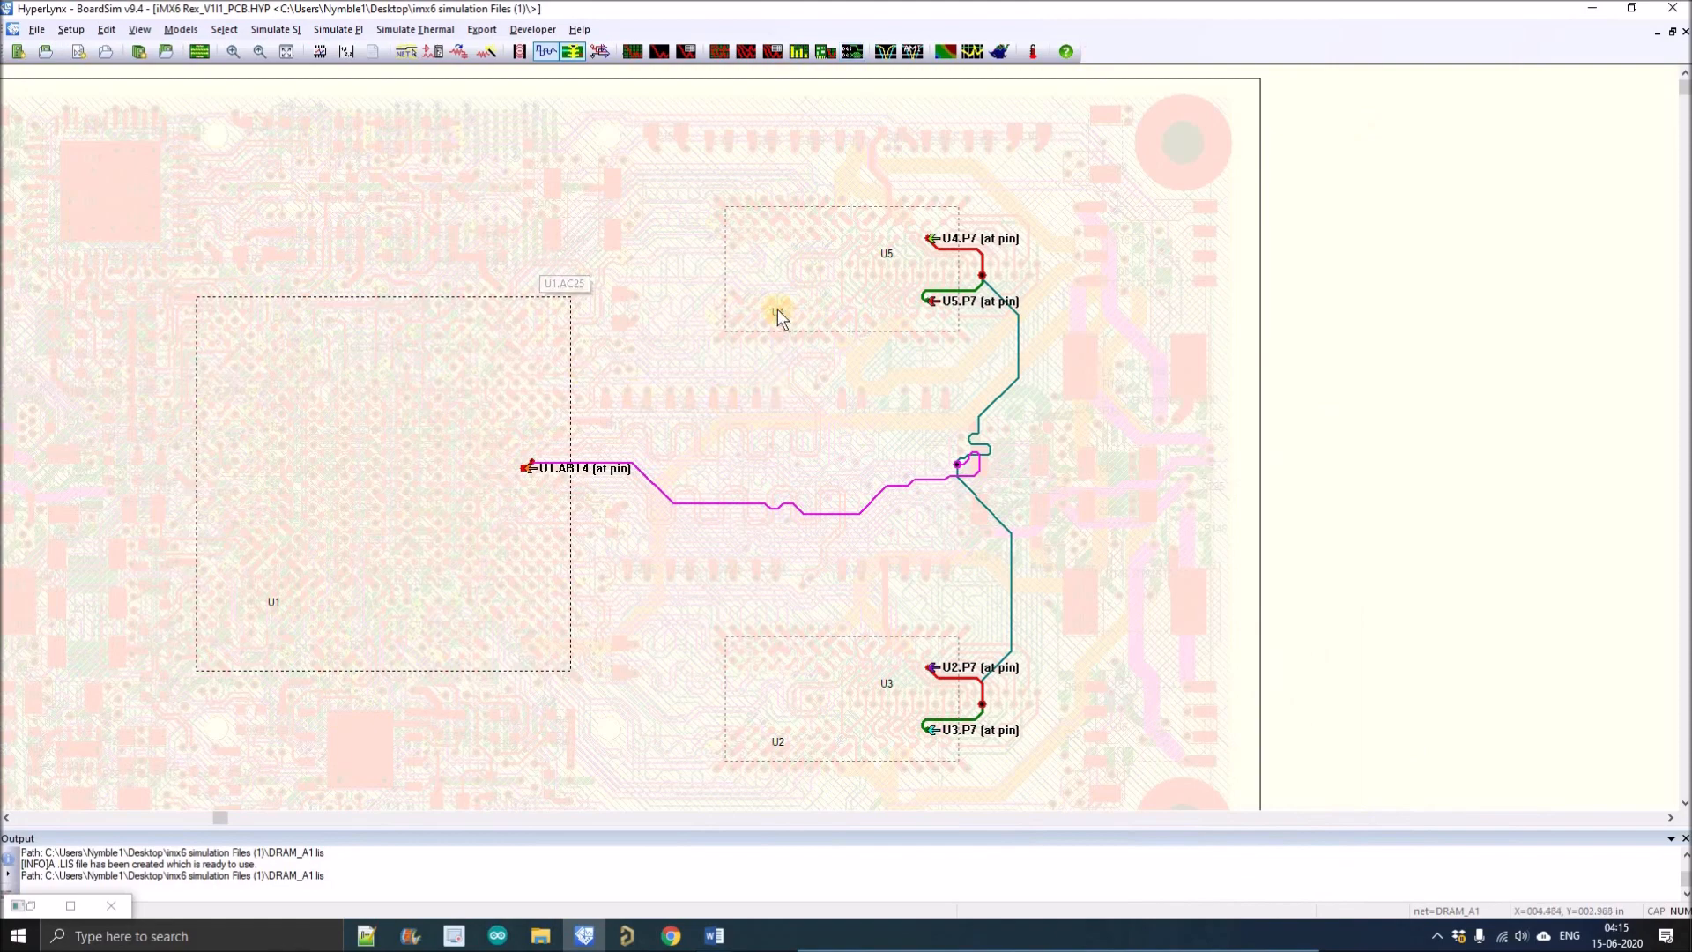
pyautogui.moveTo(483, 51)
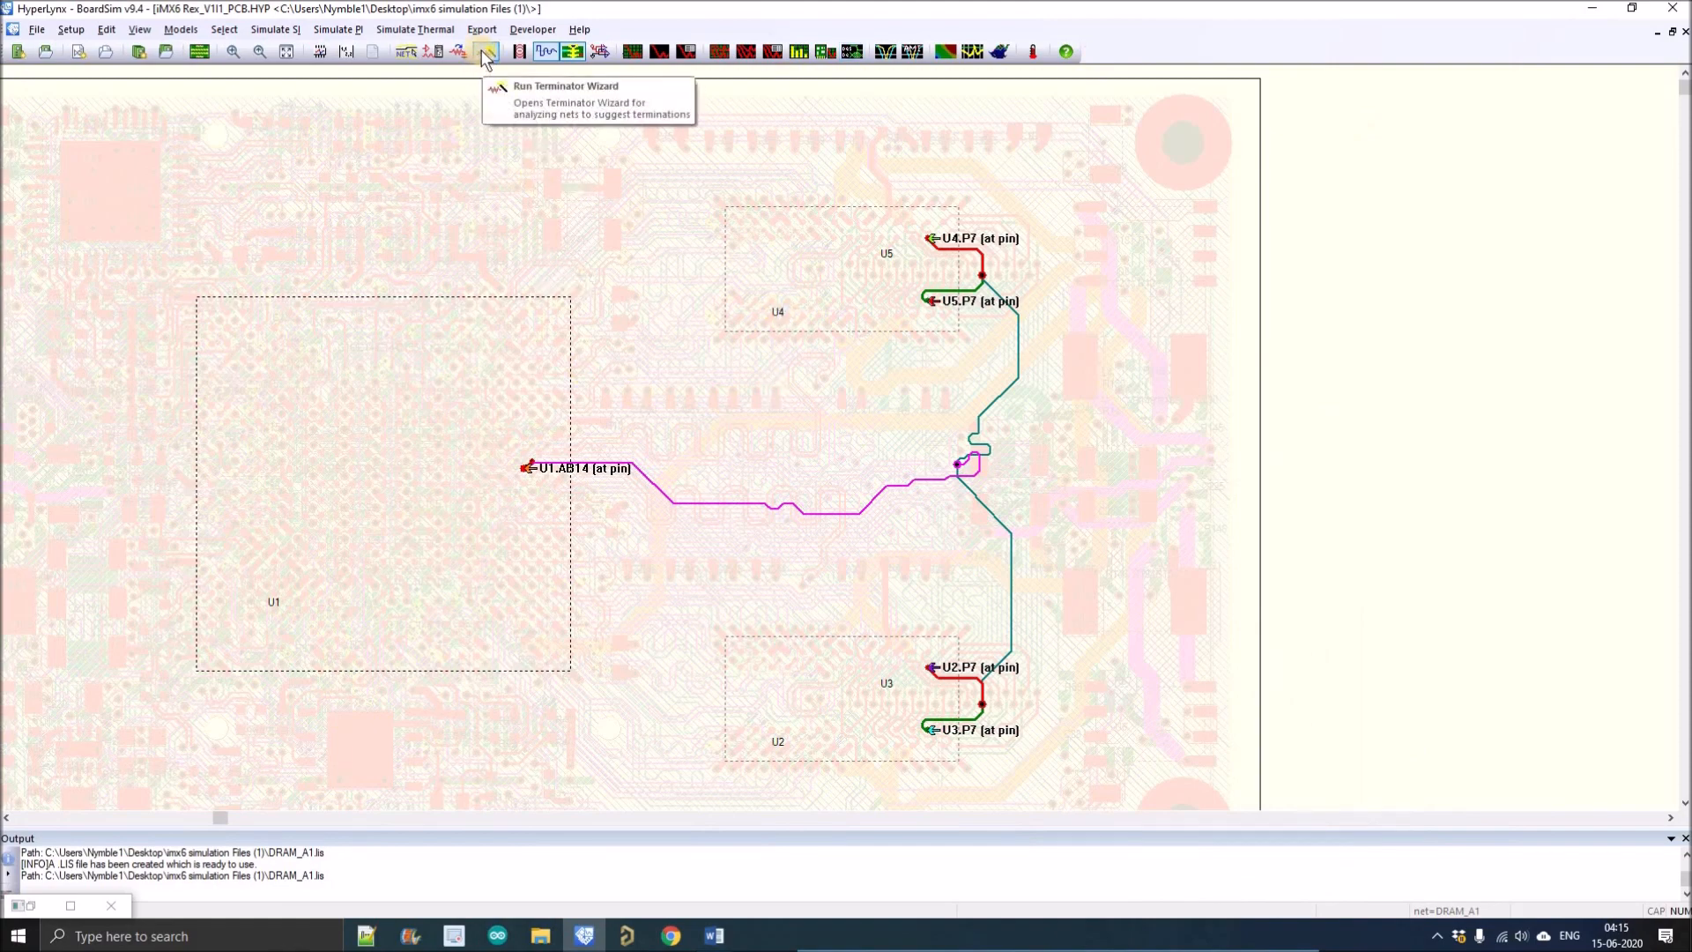
# Run the Terminator Wizard and apply its suggested 33.8-ohm series resistor at U1.AB14.
pyautogui.click(483, 51)
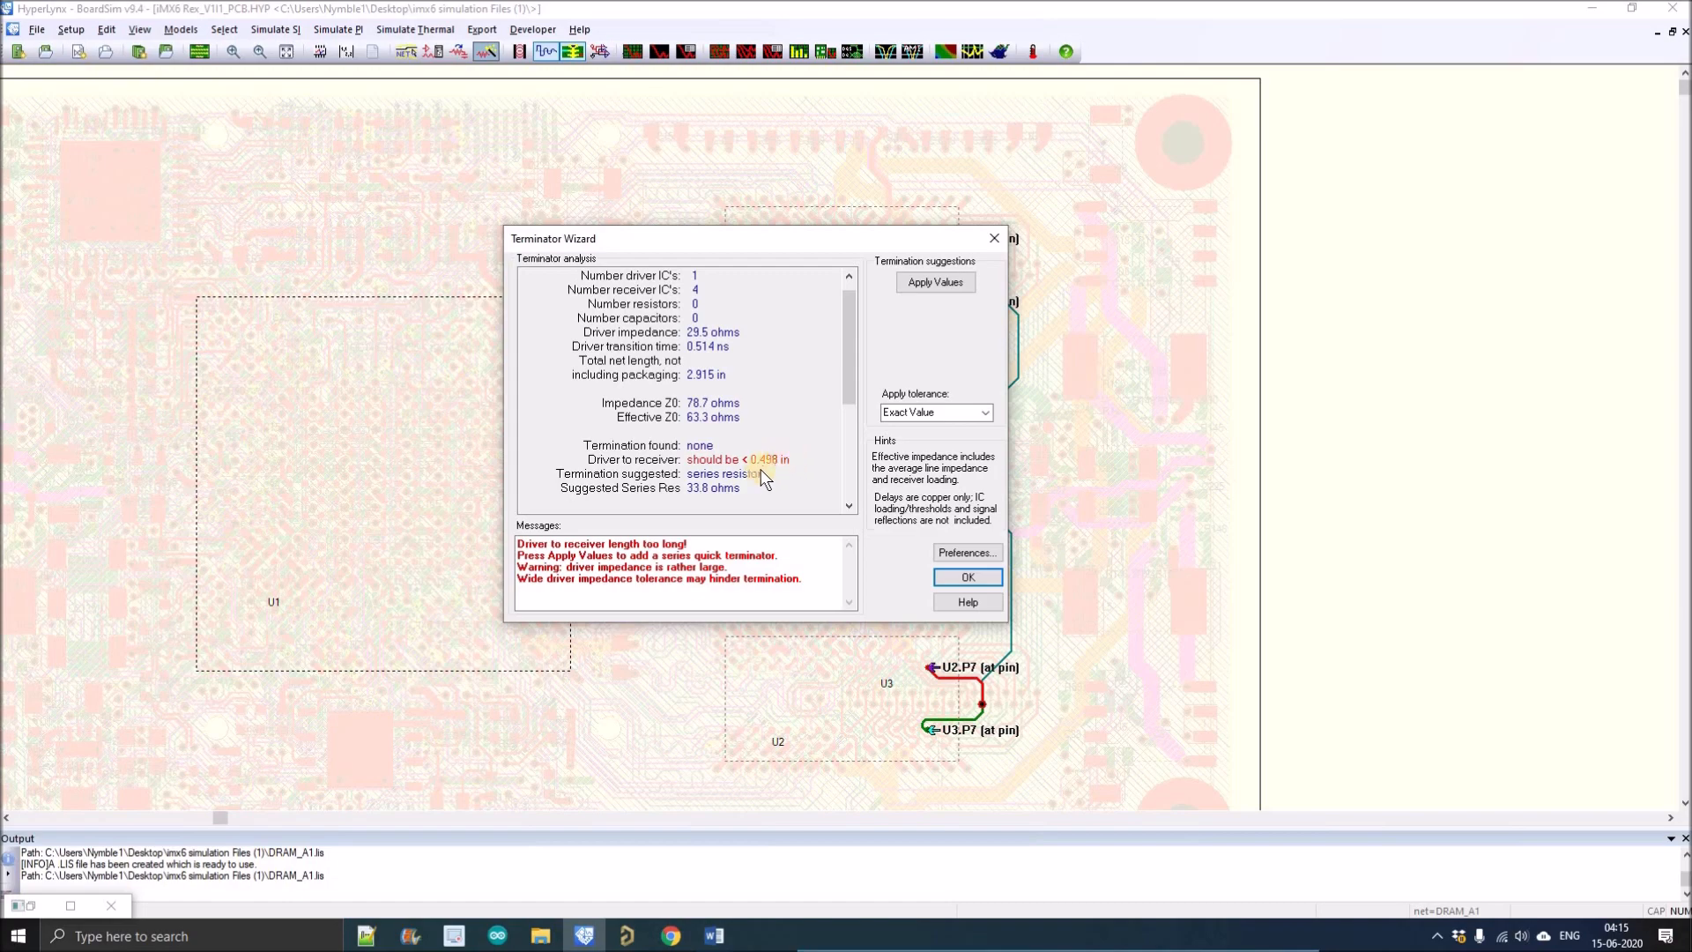
pyautogui.moveTo(566, 497)
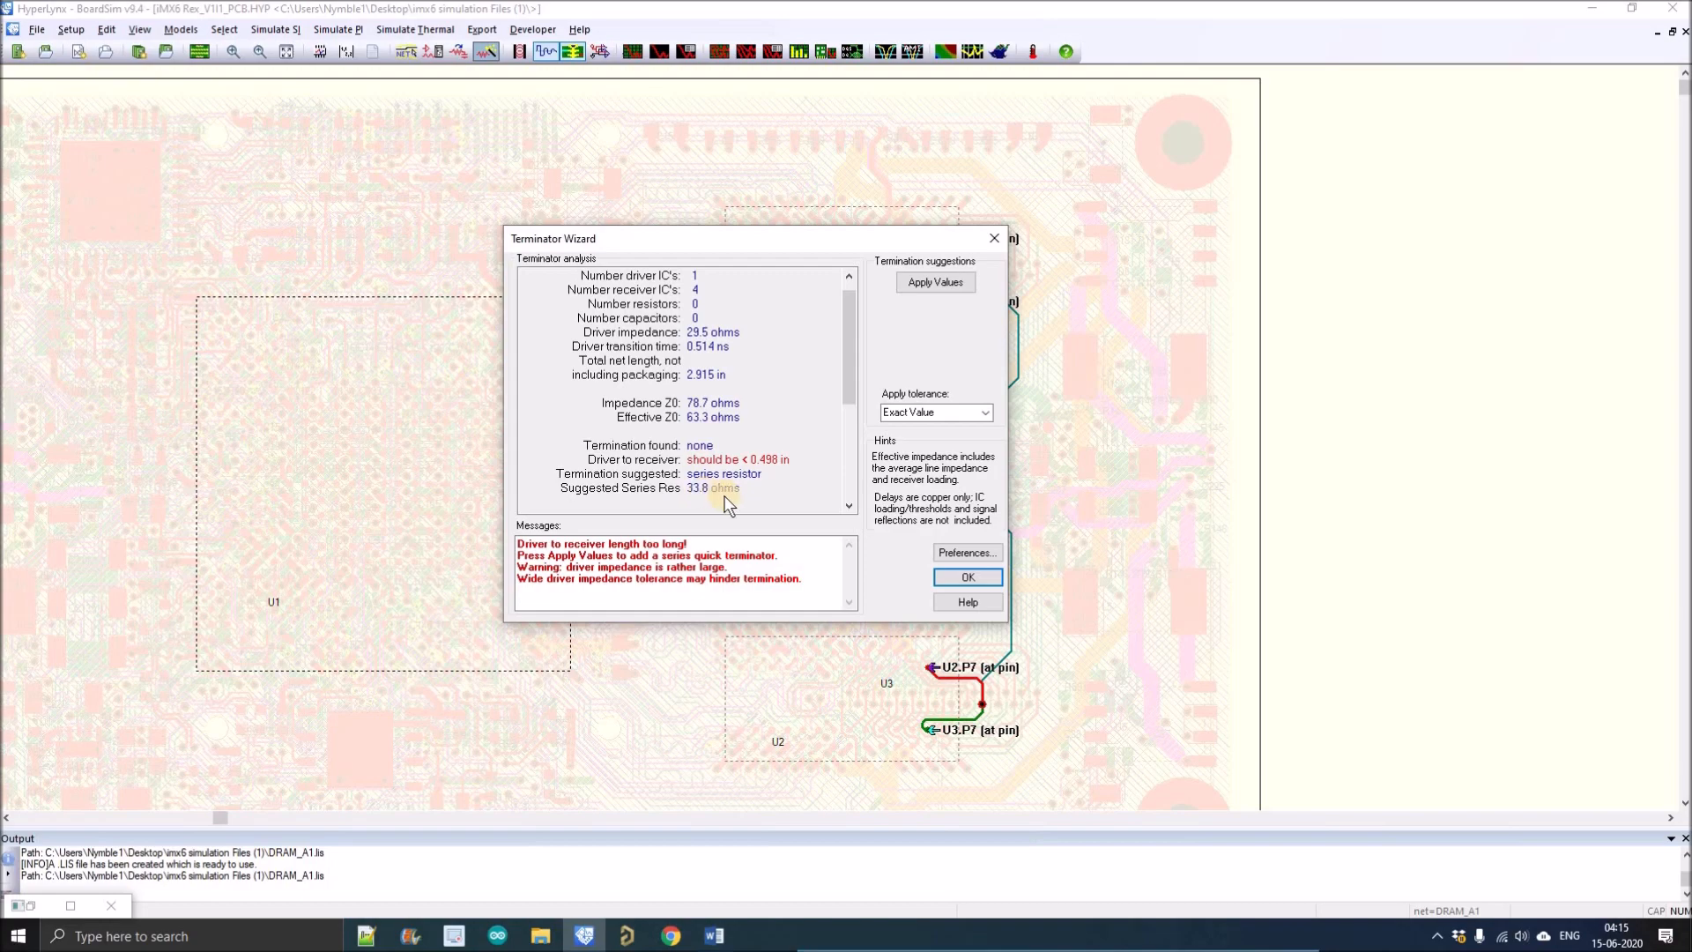
pyautogui.moveTo(899, 282)
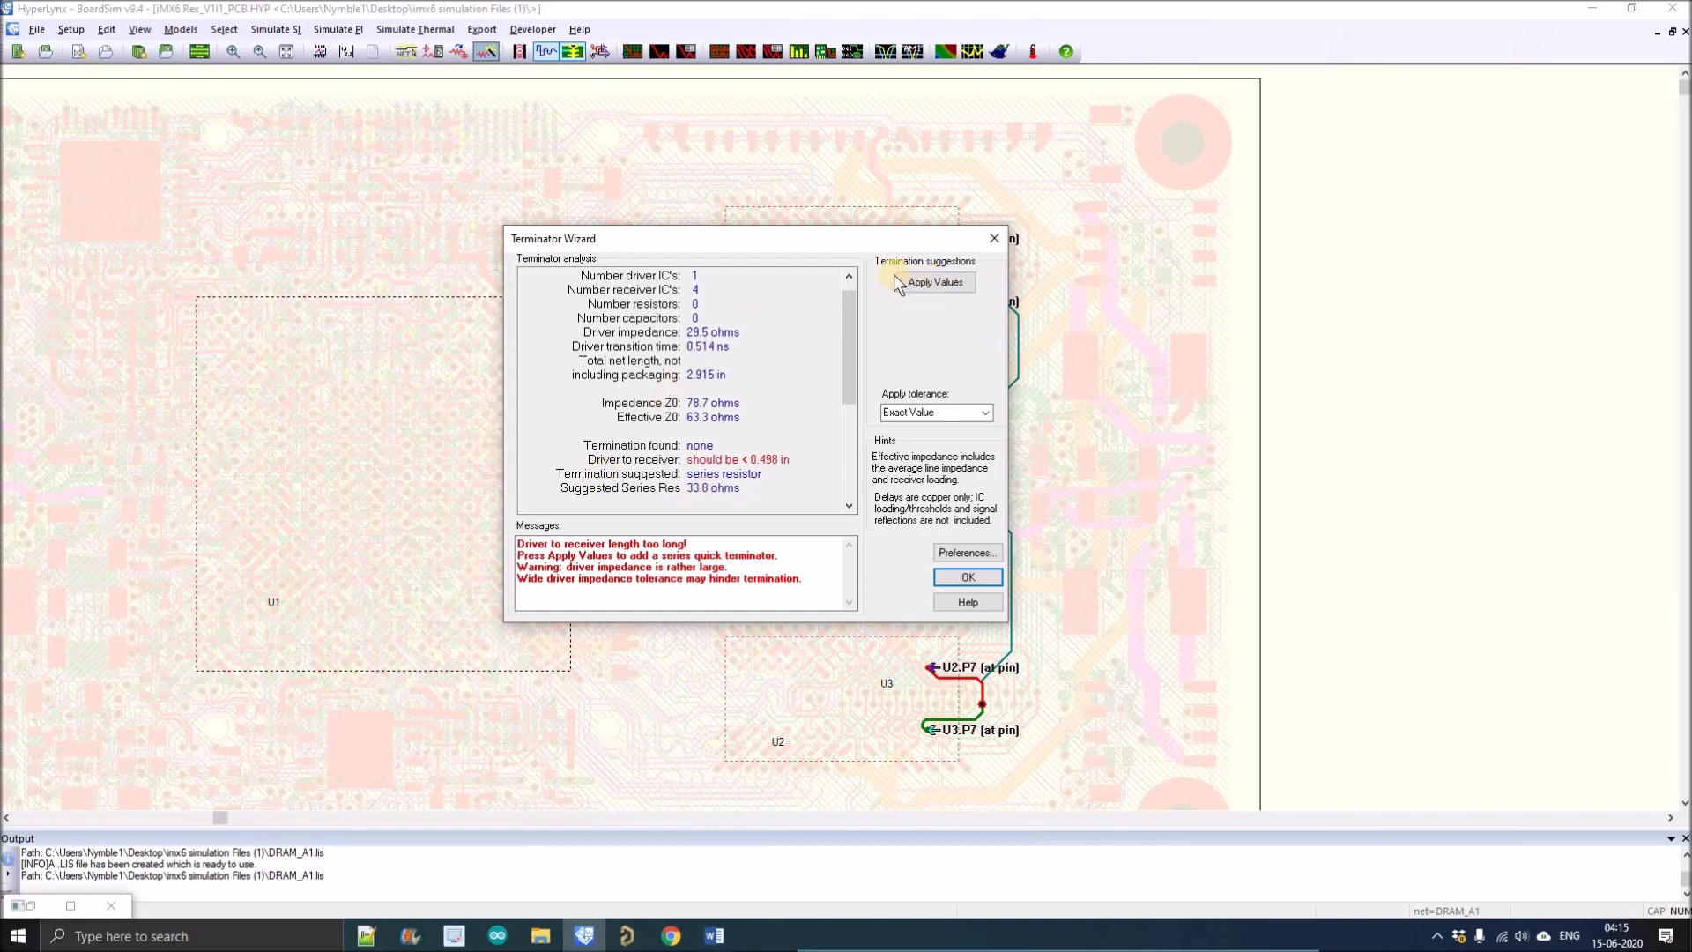
pyautogui.moveTo(936, 307)
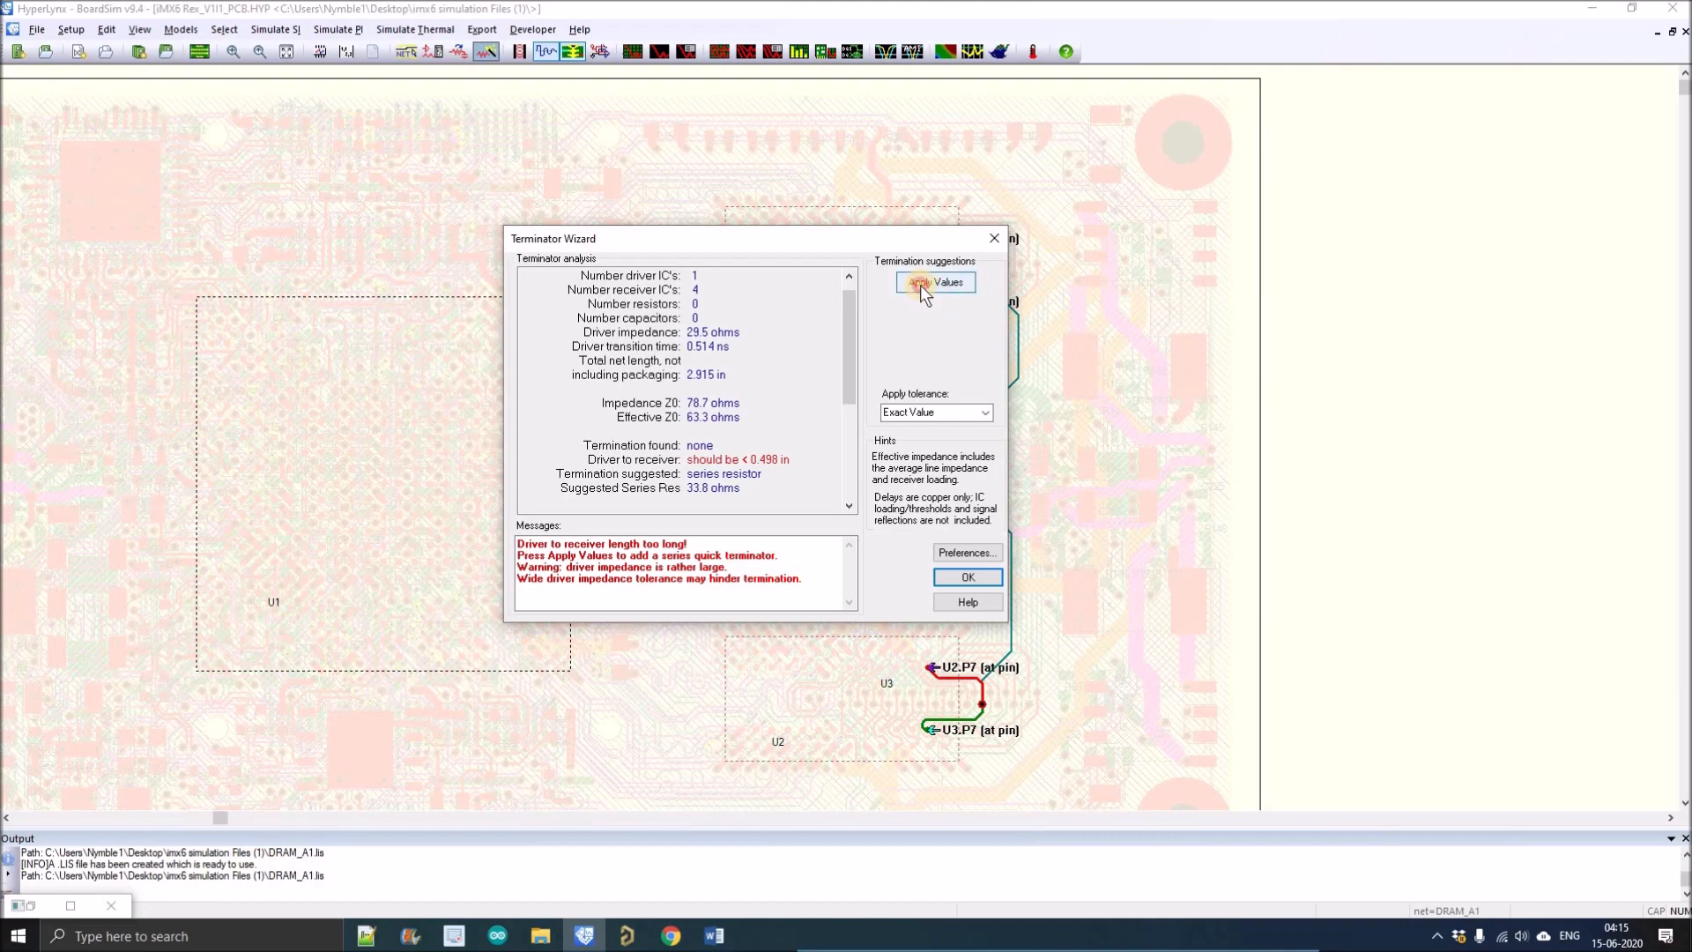
pyautogui.click(934, 282)
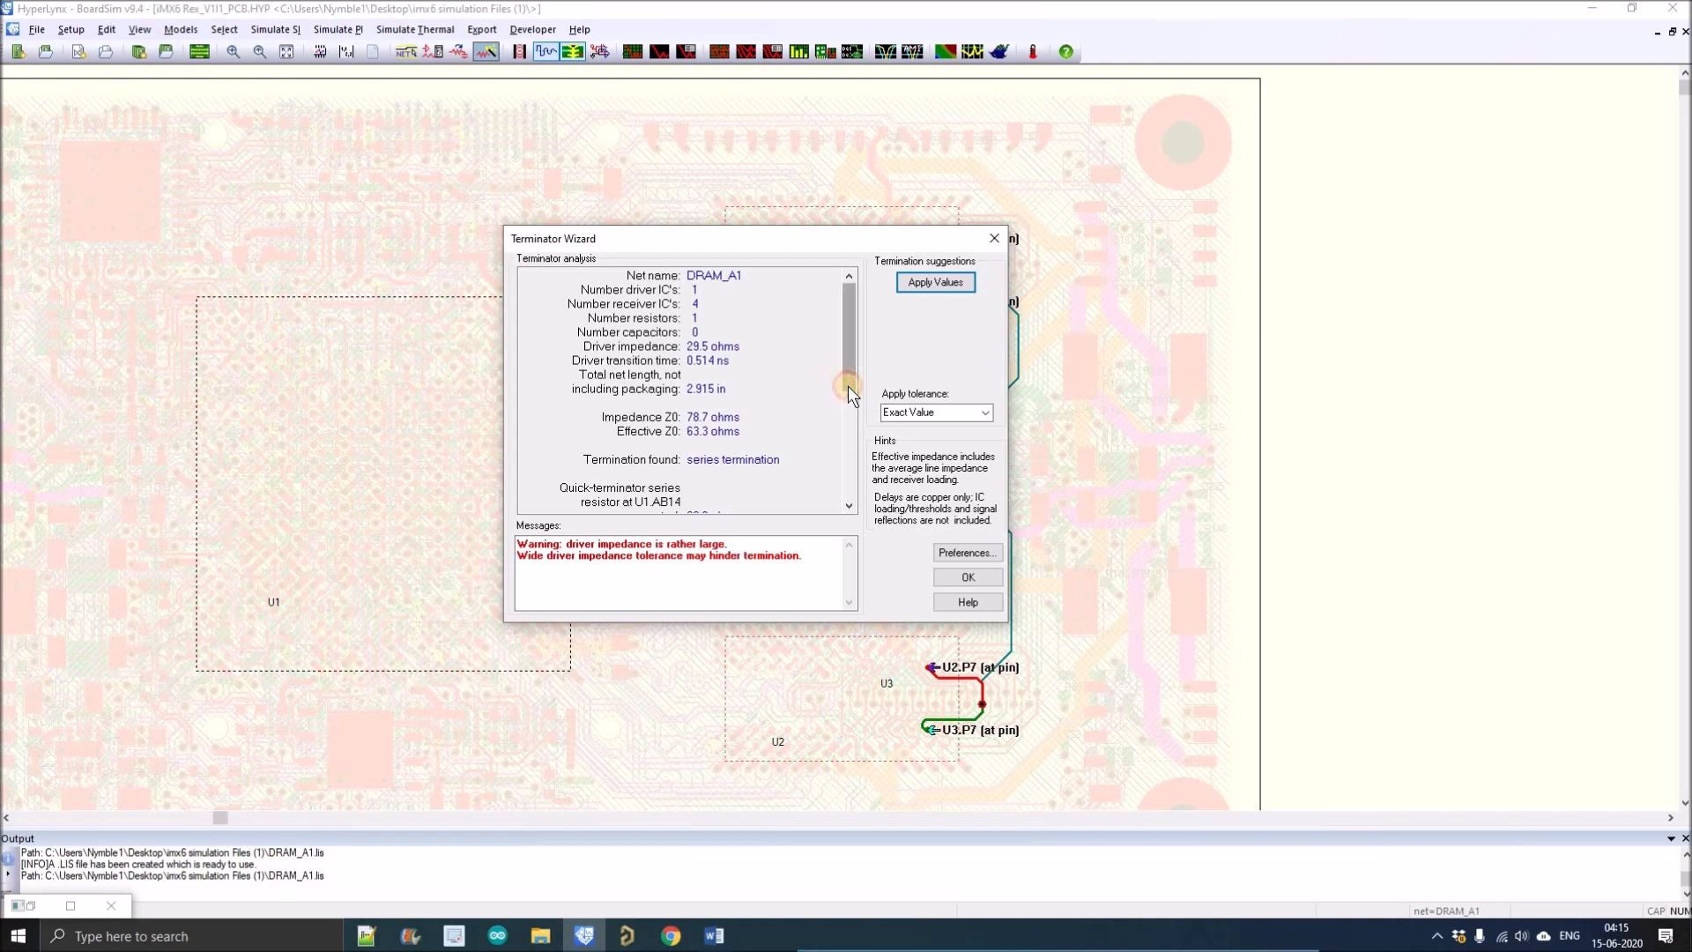
pyautogui.scroll(-3)
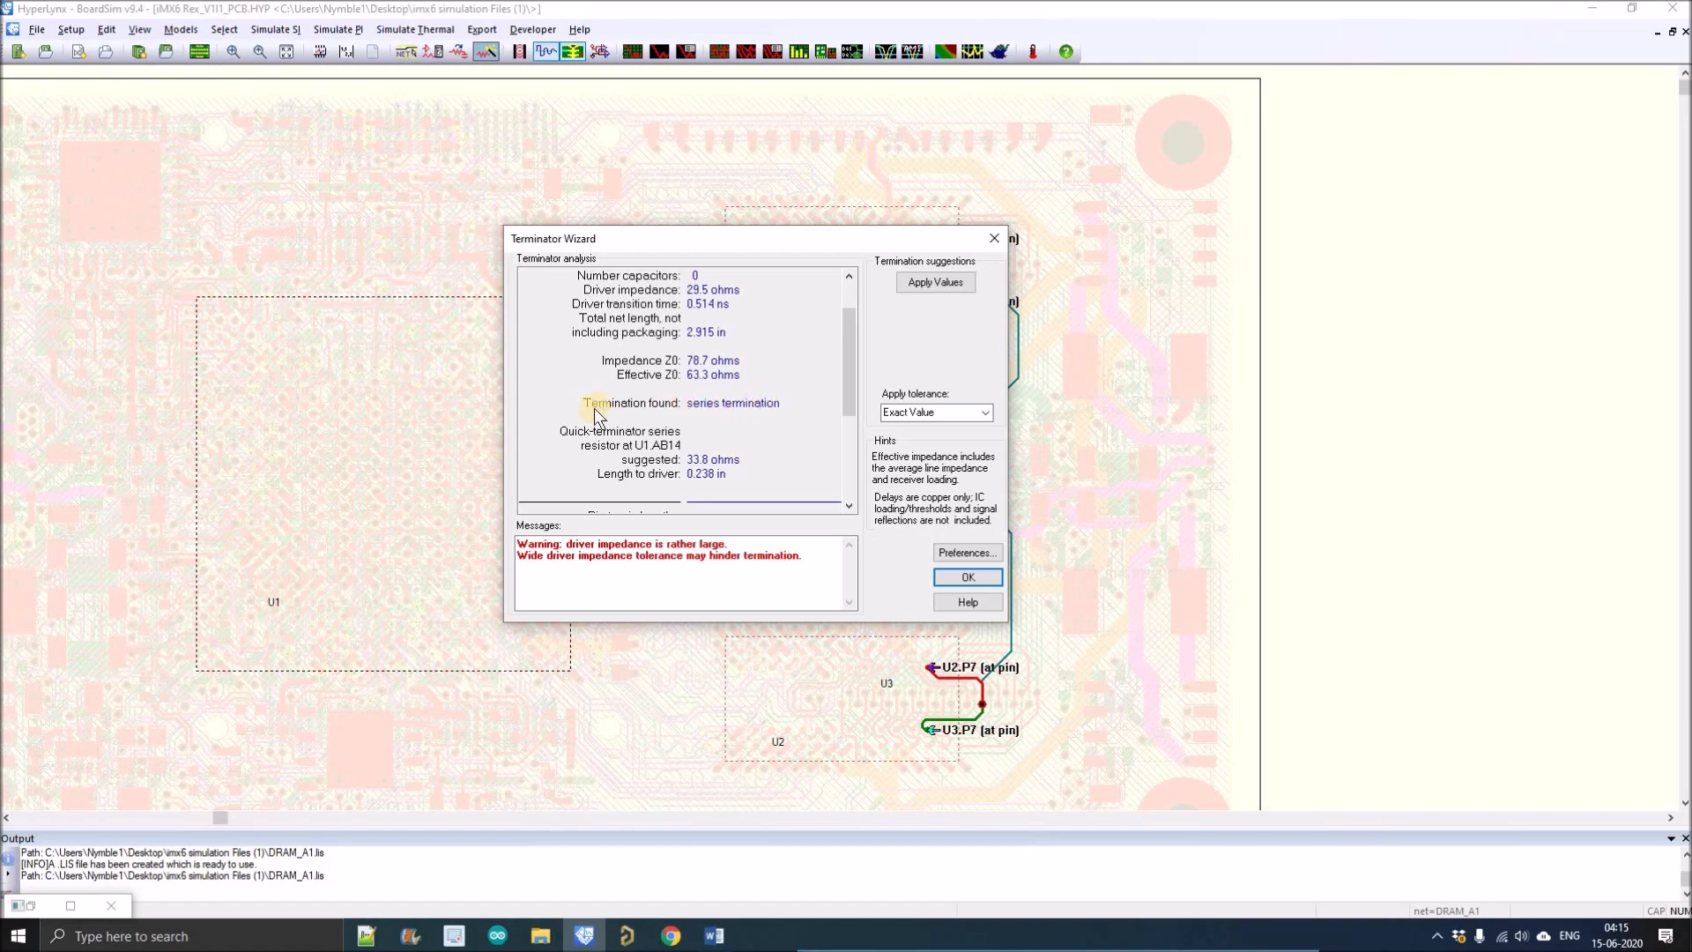
pyautogui.moveTo(760, 420)
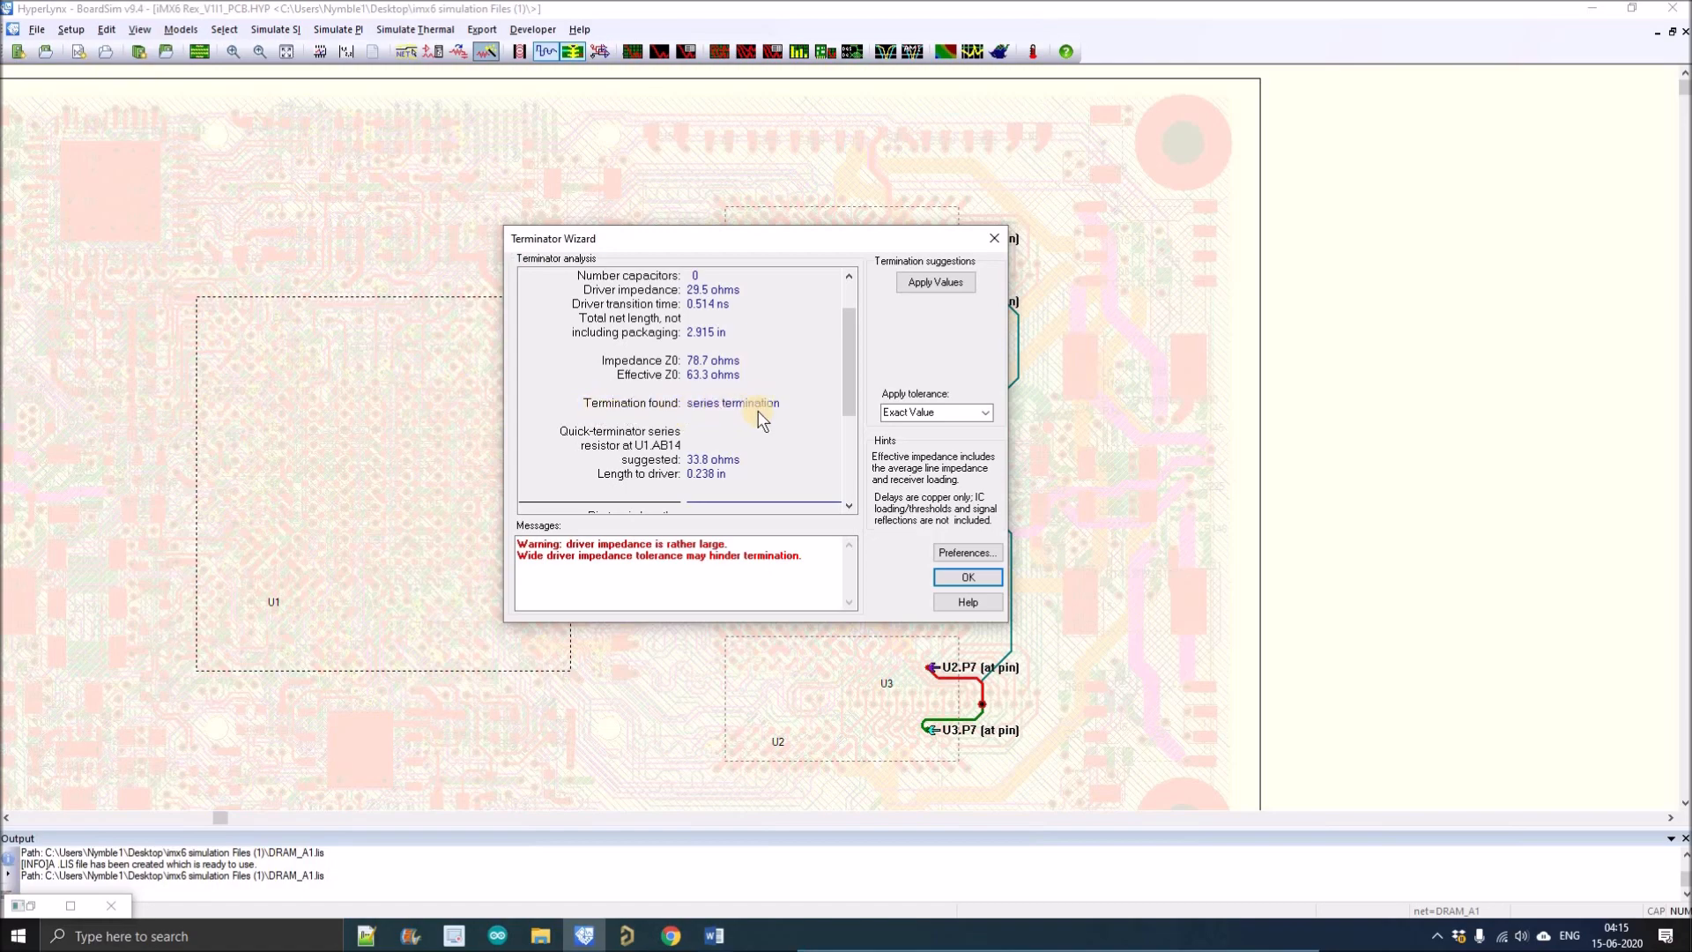
pyautogui.moveTo(936, 520)
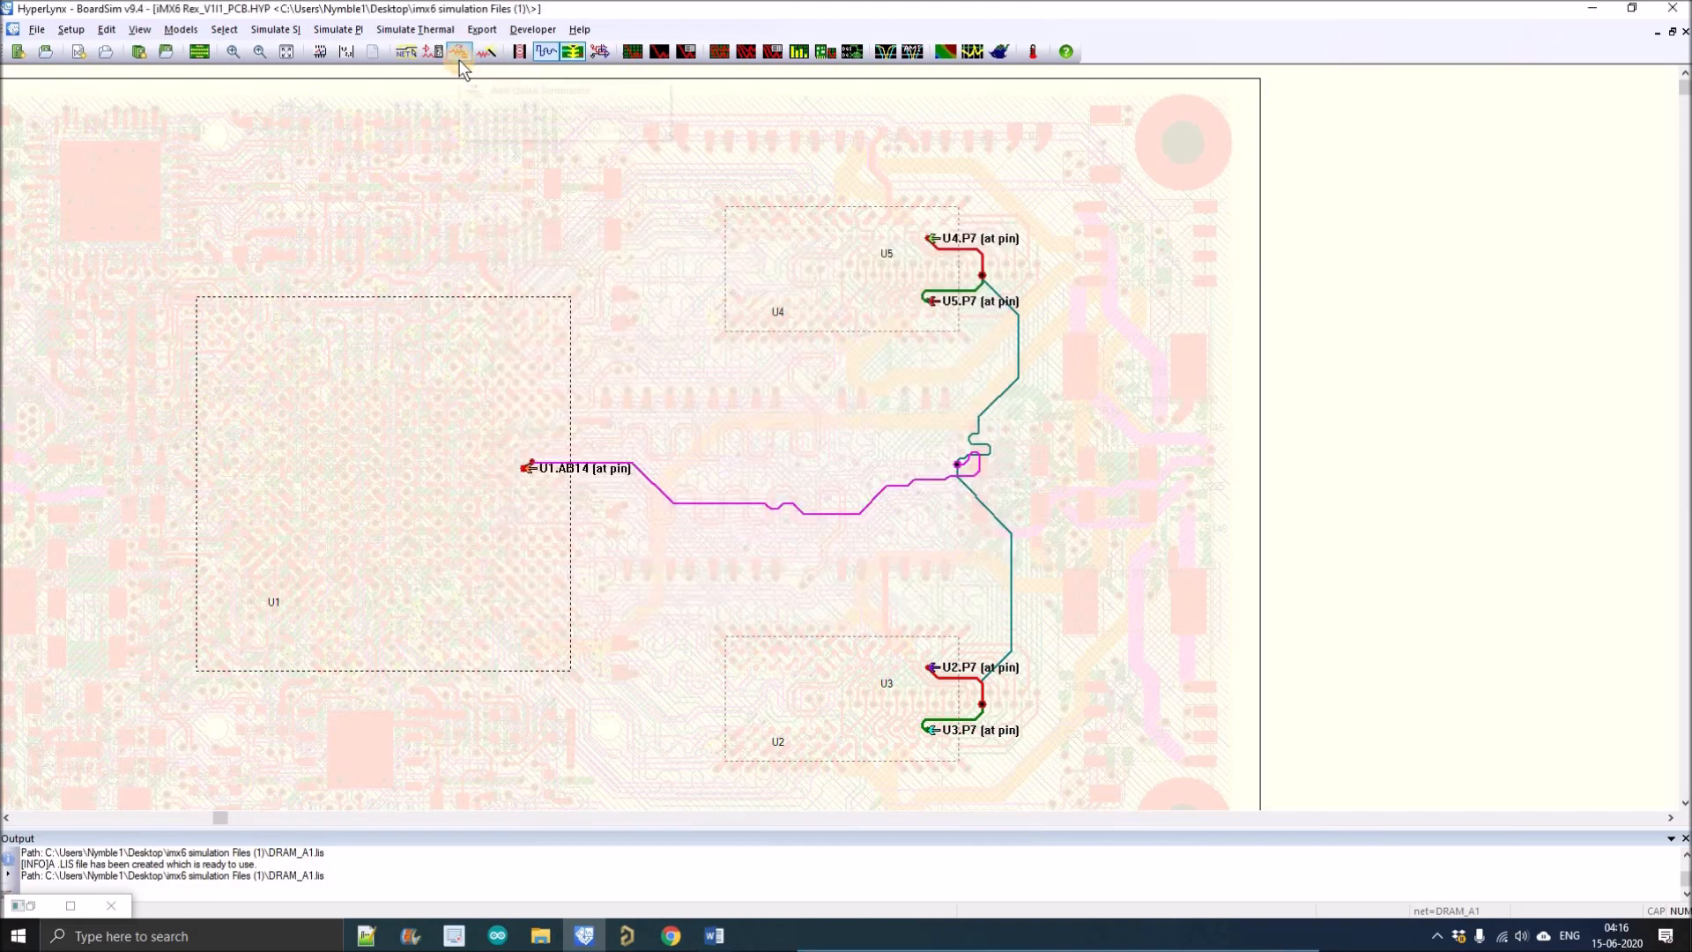
# Confirm the 33.8-ohm R series quick terminator at U1.AB14, then launch the Digital Oscilloscope for DRAM_A1.
pyautogui.click(458, 51)
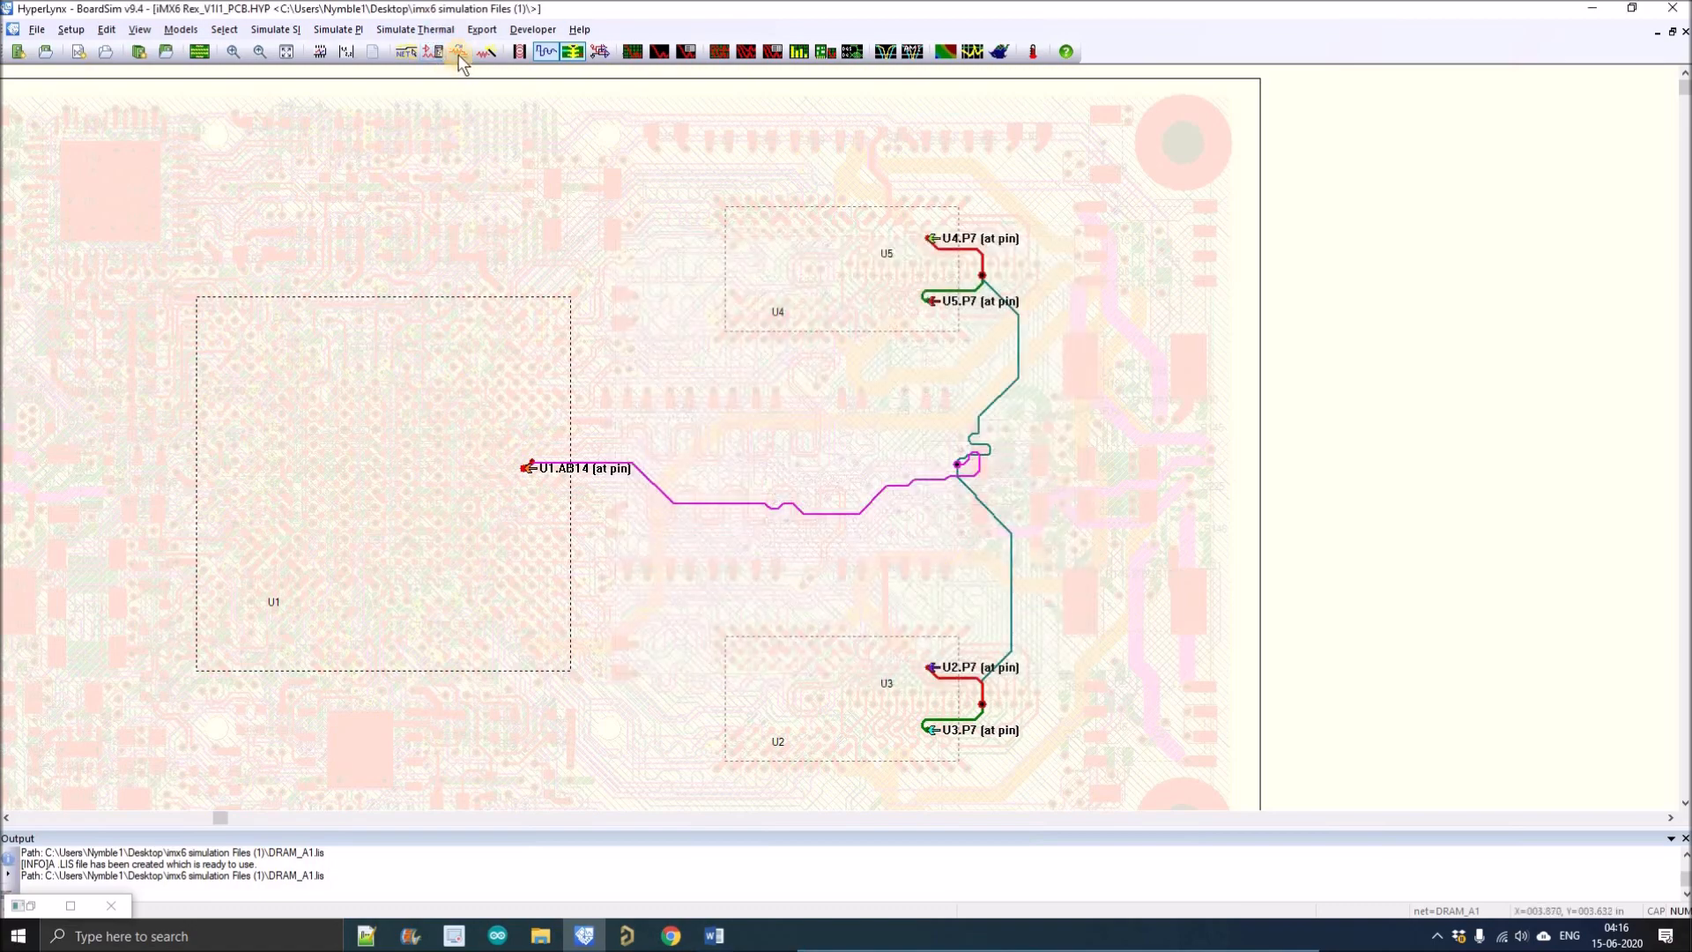
pyautogui.moveTo(458, 51)
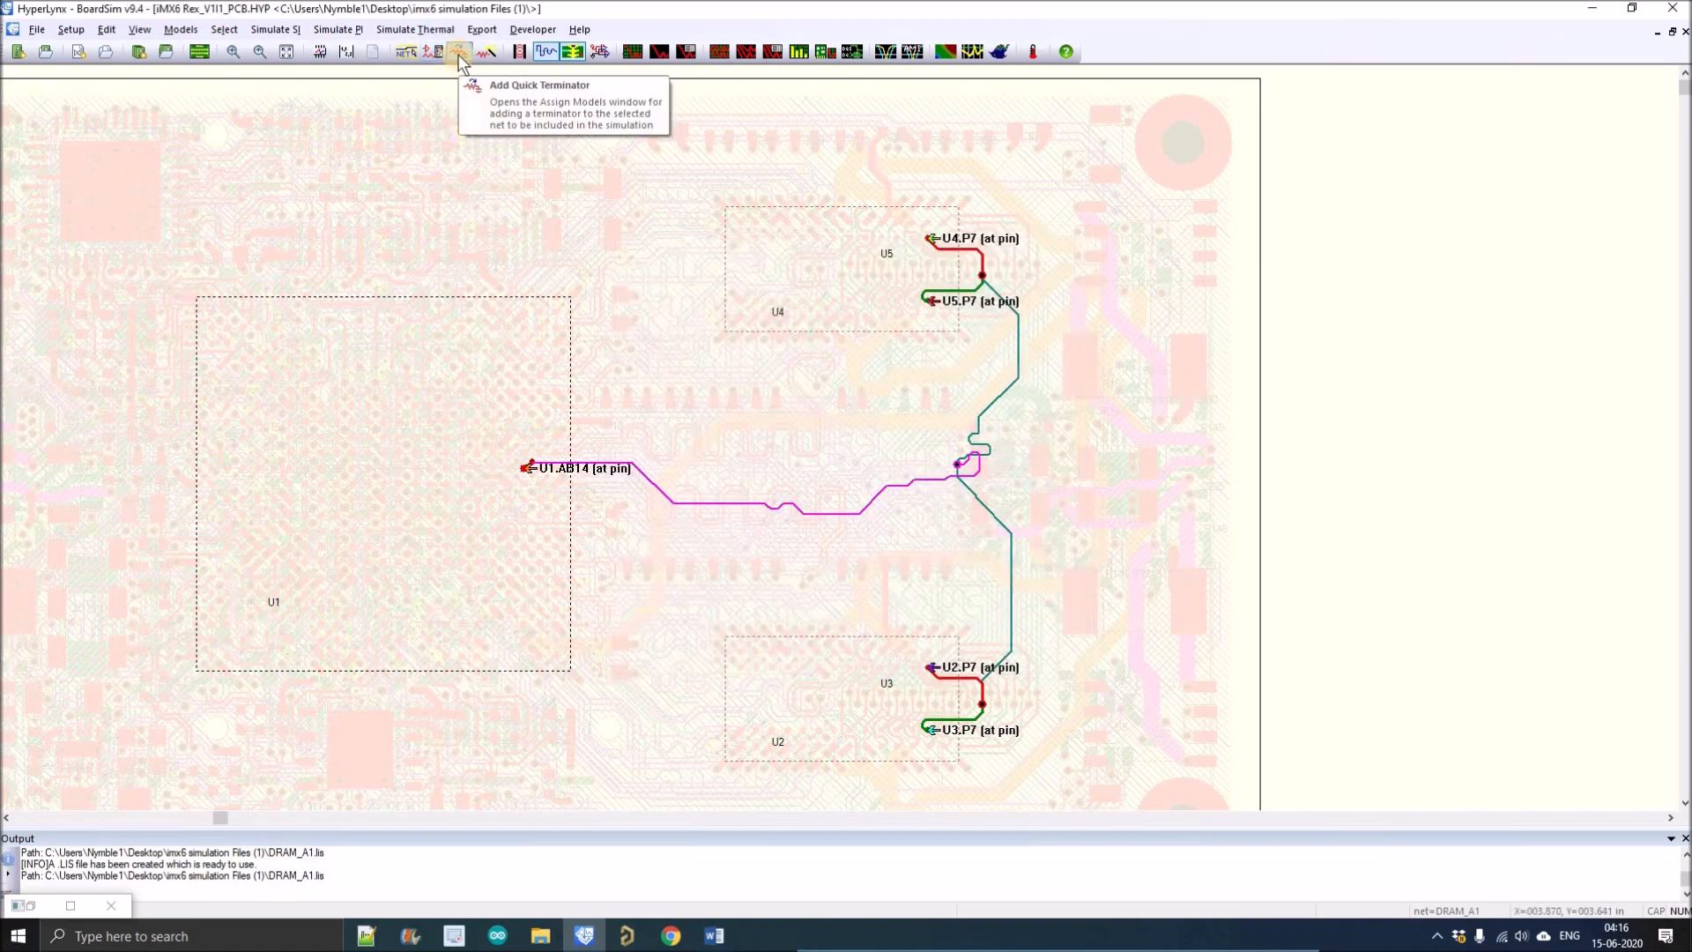
pyautogui.moveTo(677, 392)
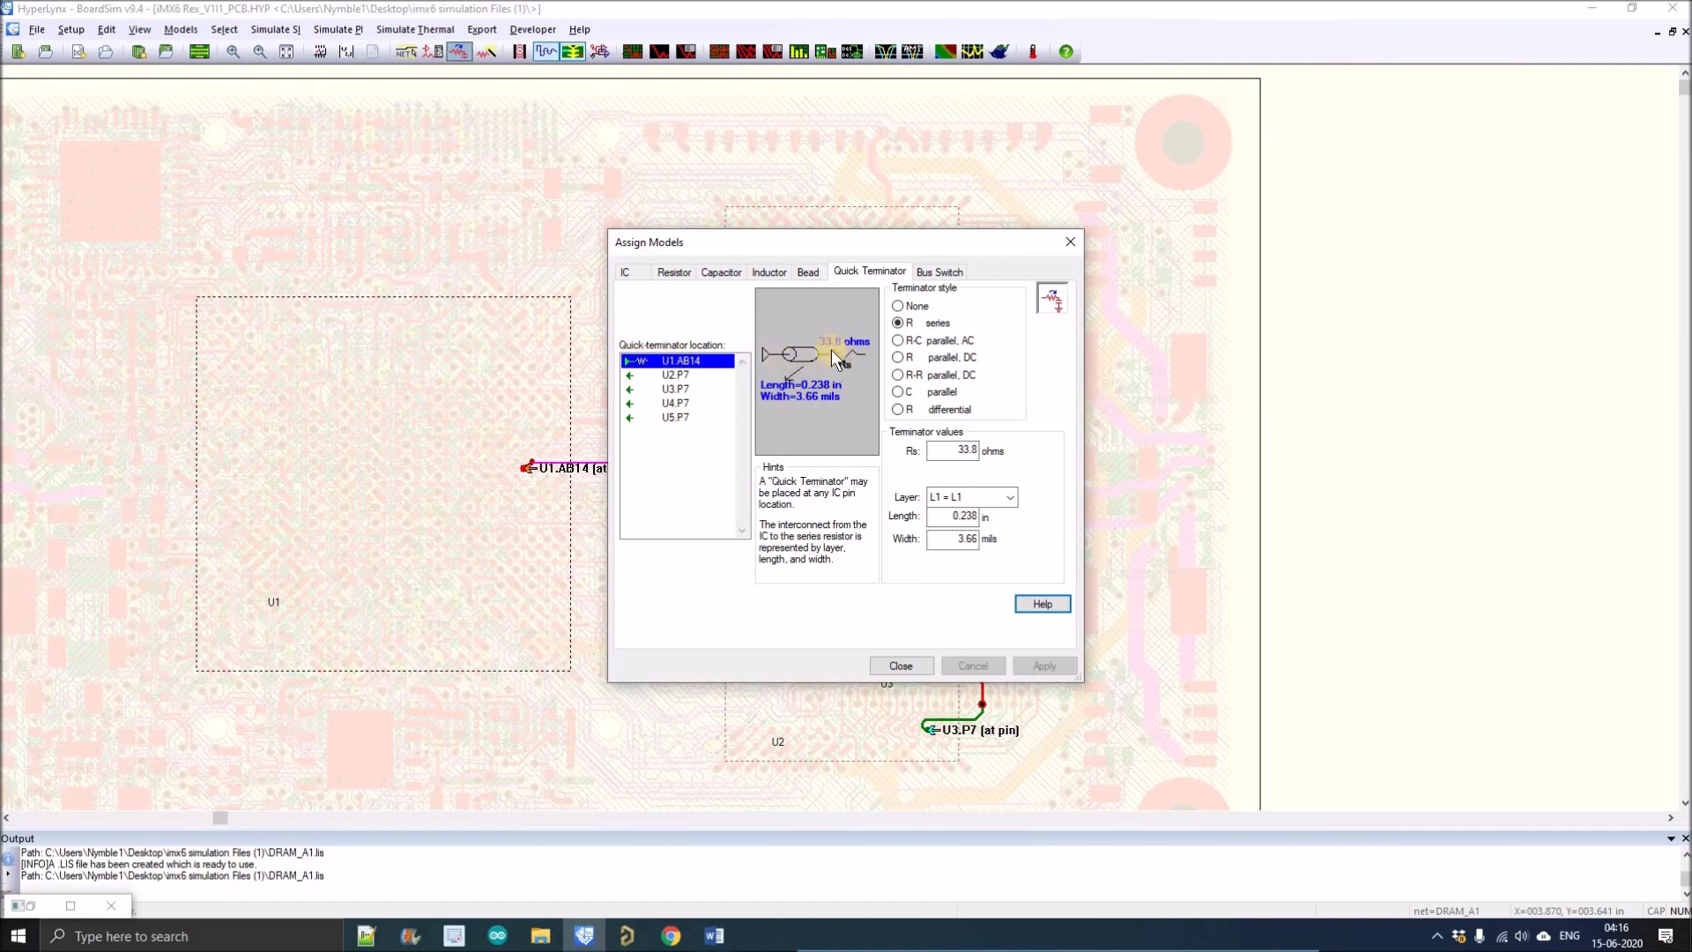
pyautogui.moveTo(828, 396)
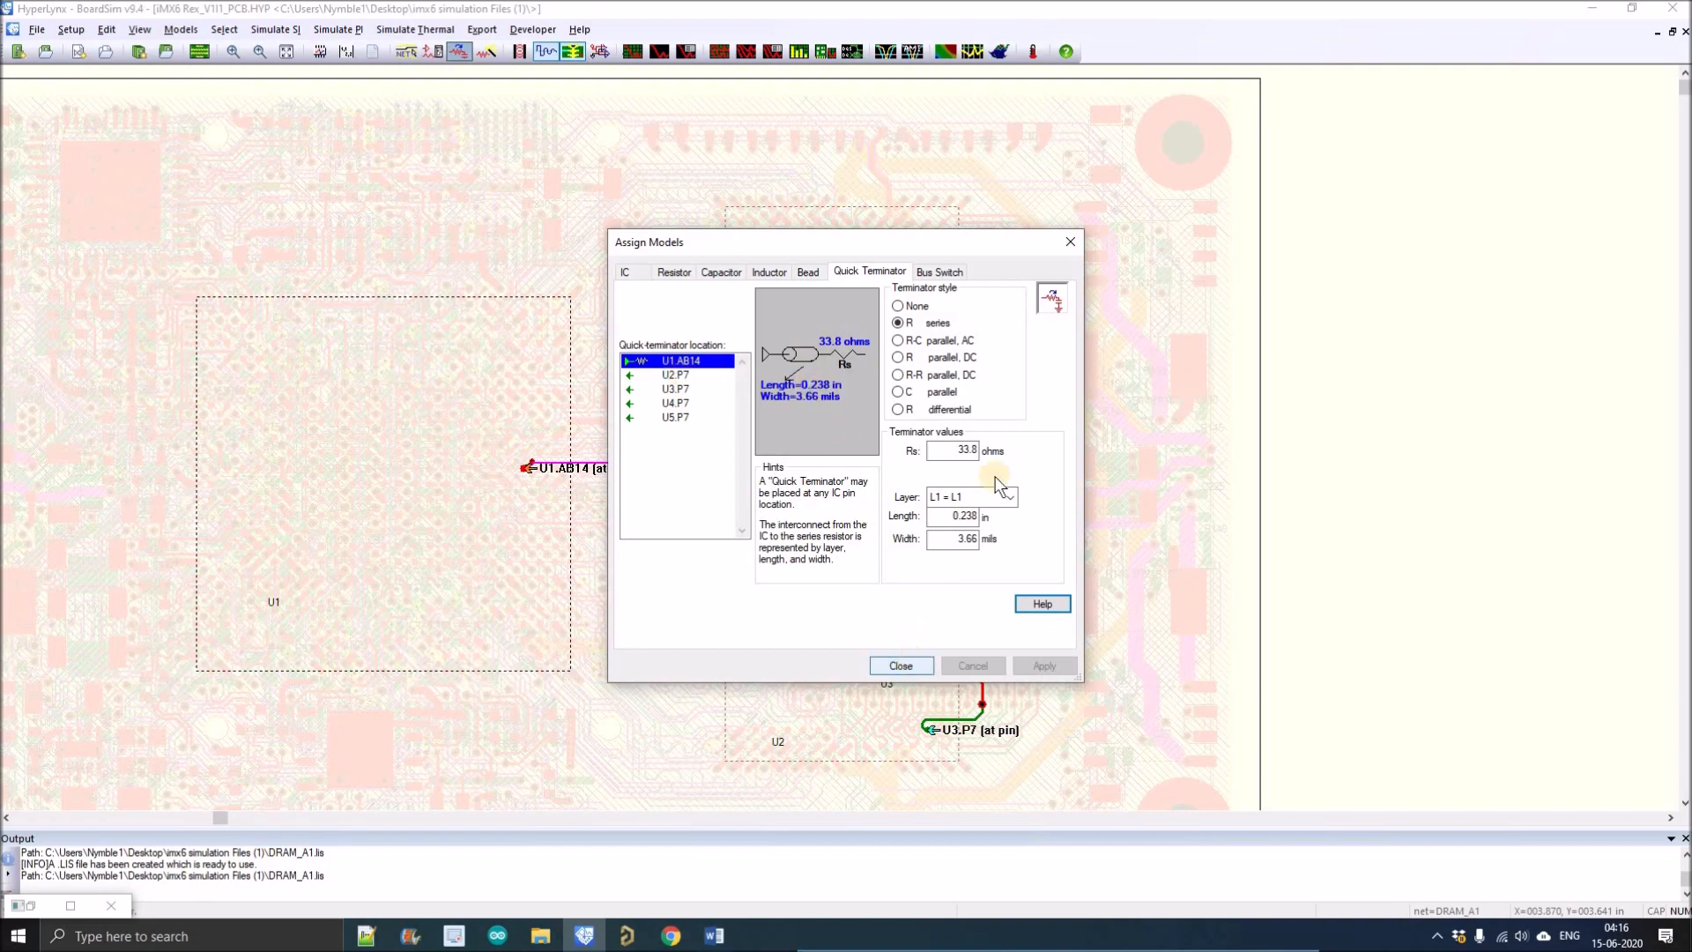
pyautogui.moveTo(1045, 343)
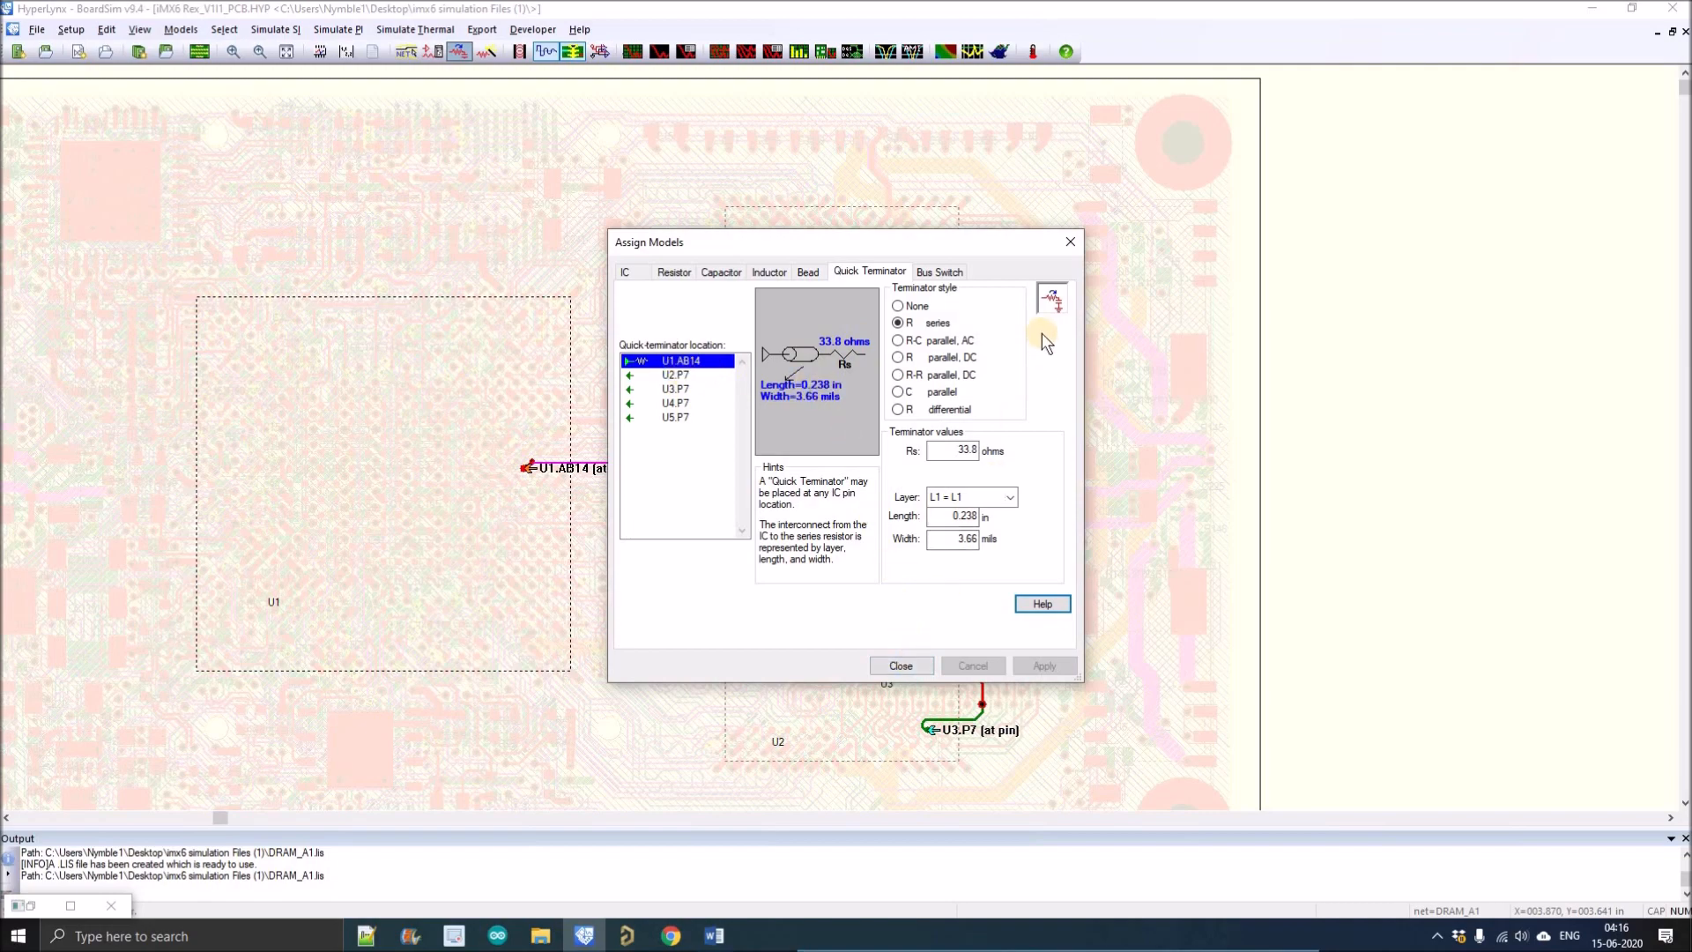
pyautogui.moveTo(1021, 443)
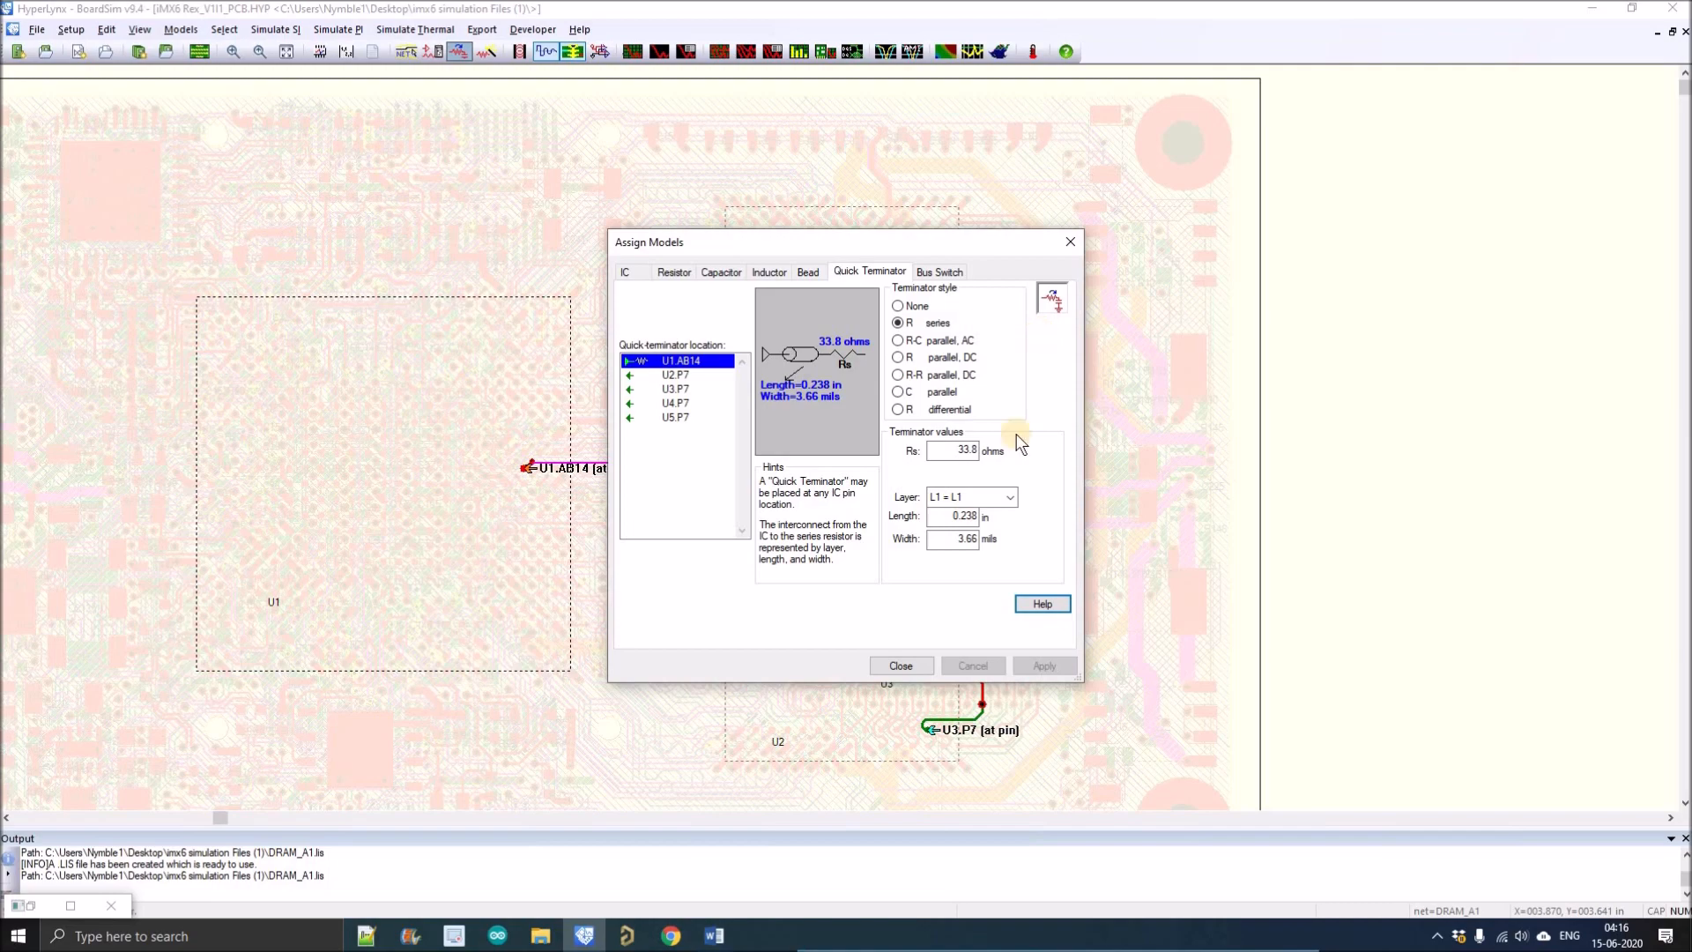
pyautogui.click(900, 664)
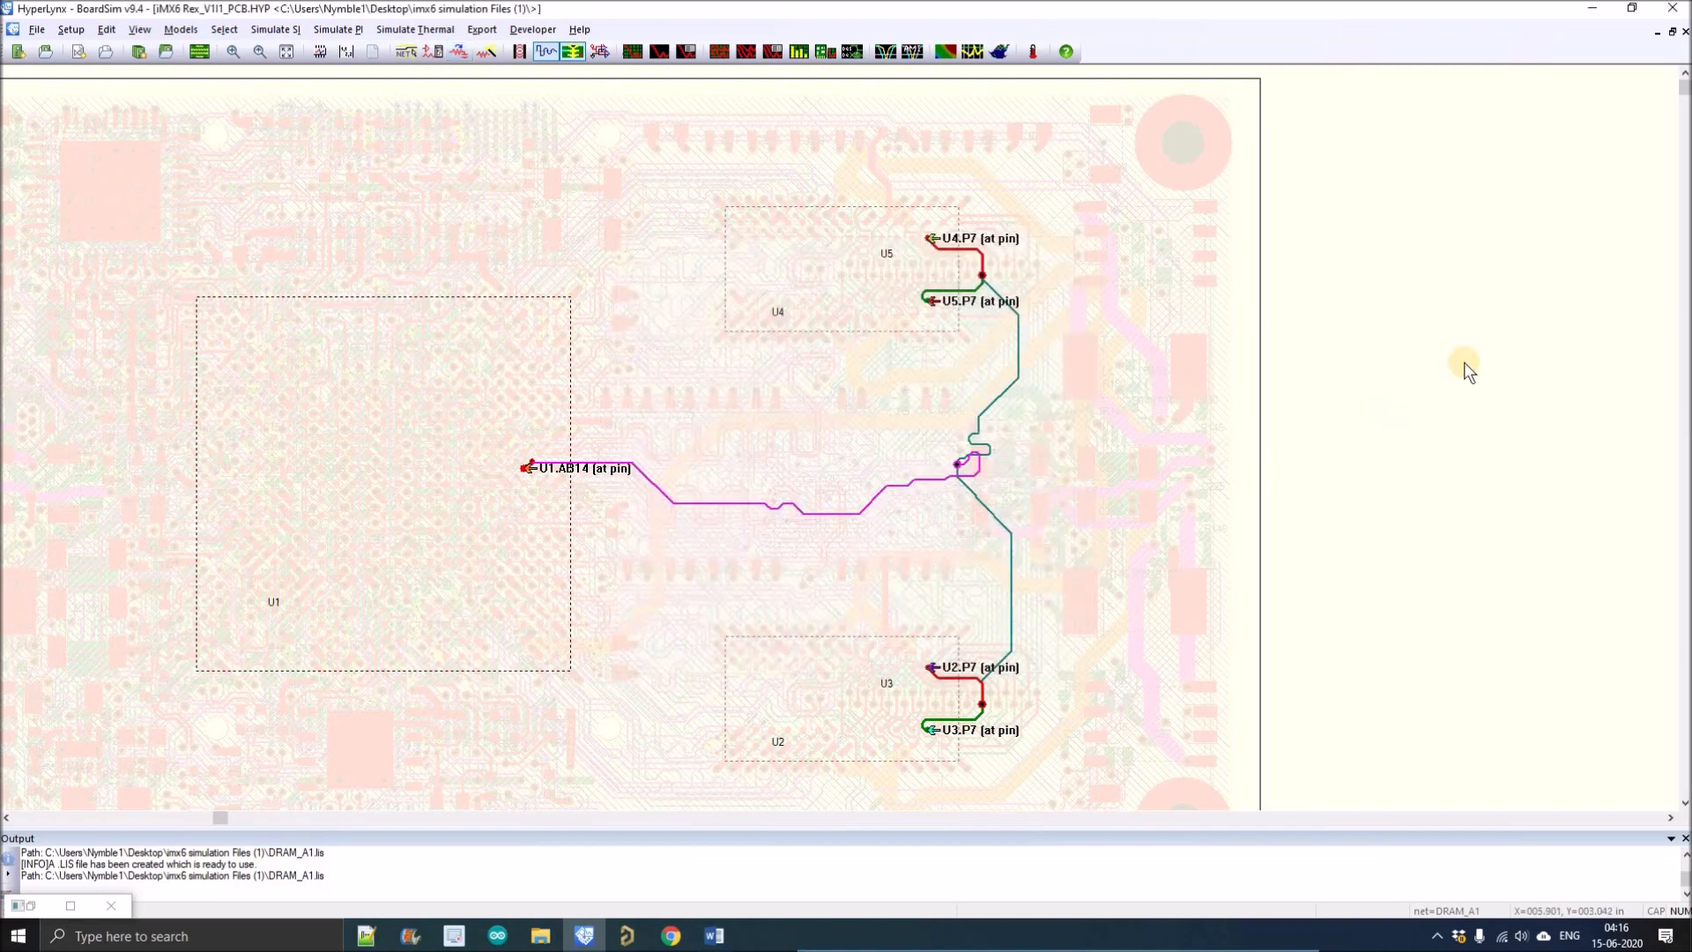
pyautogui.moveTo(820, 321)
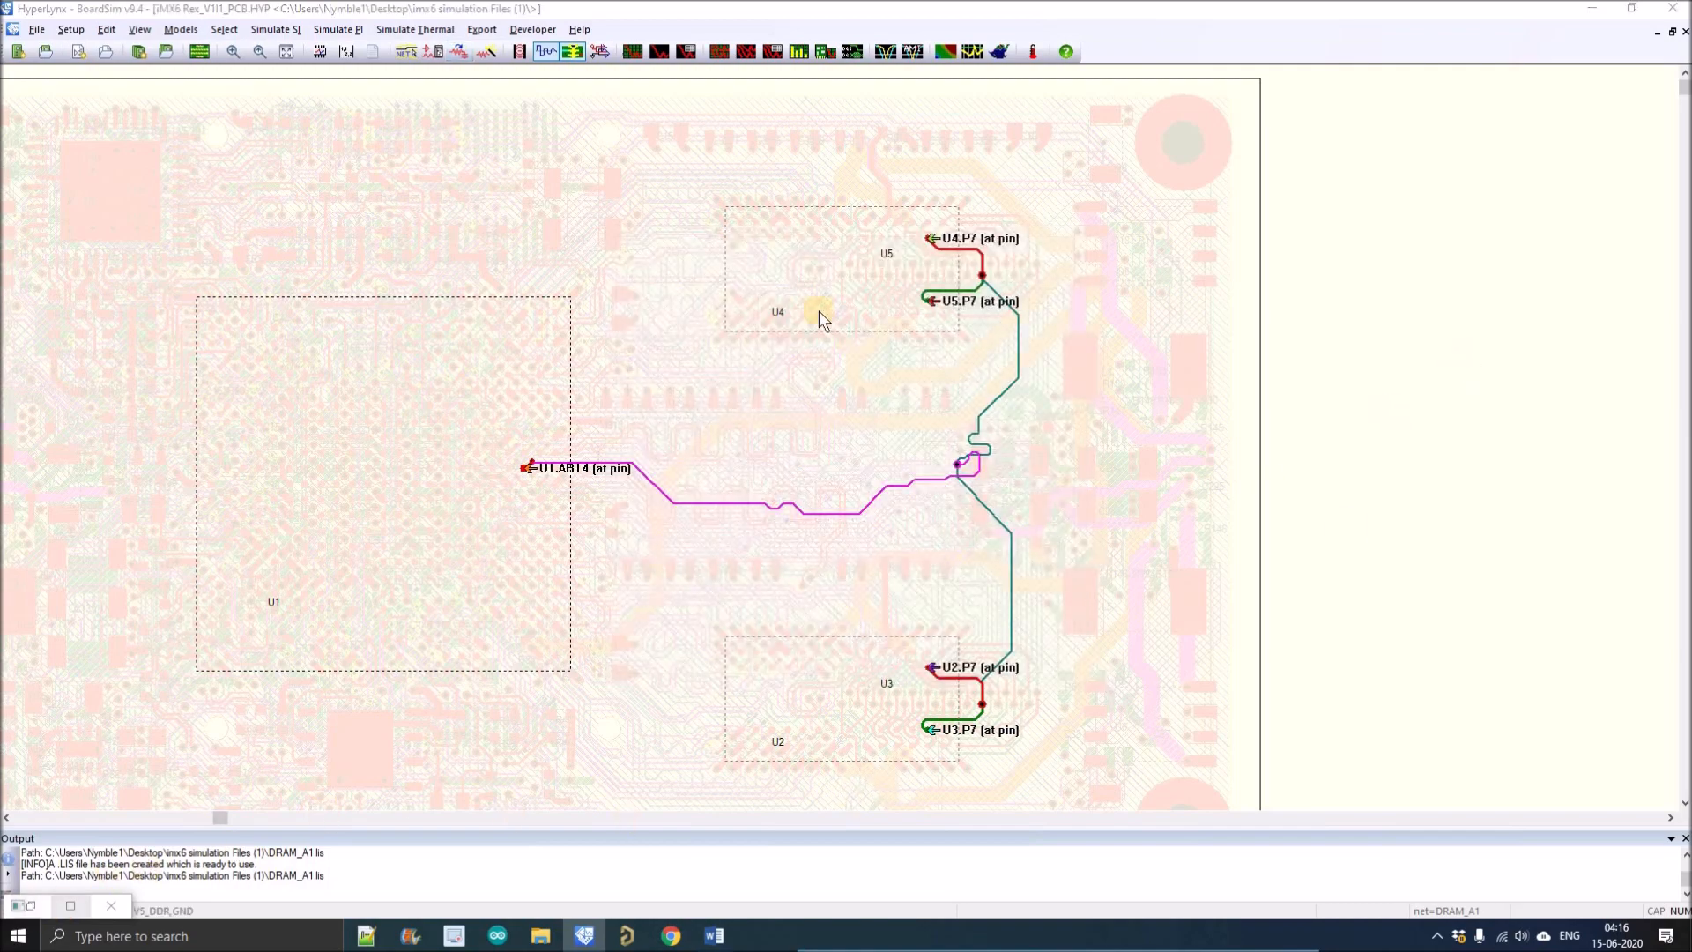
pyautogui.click(545, 51)
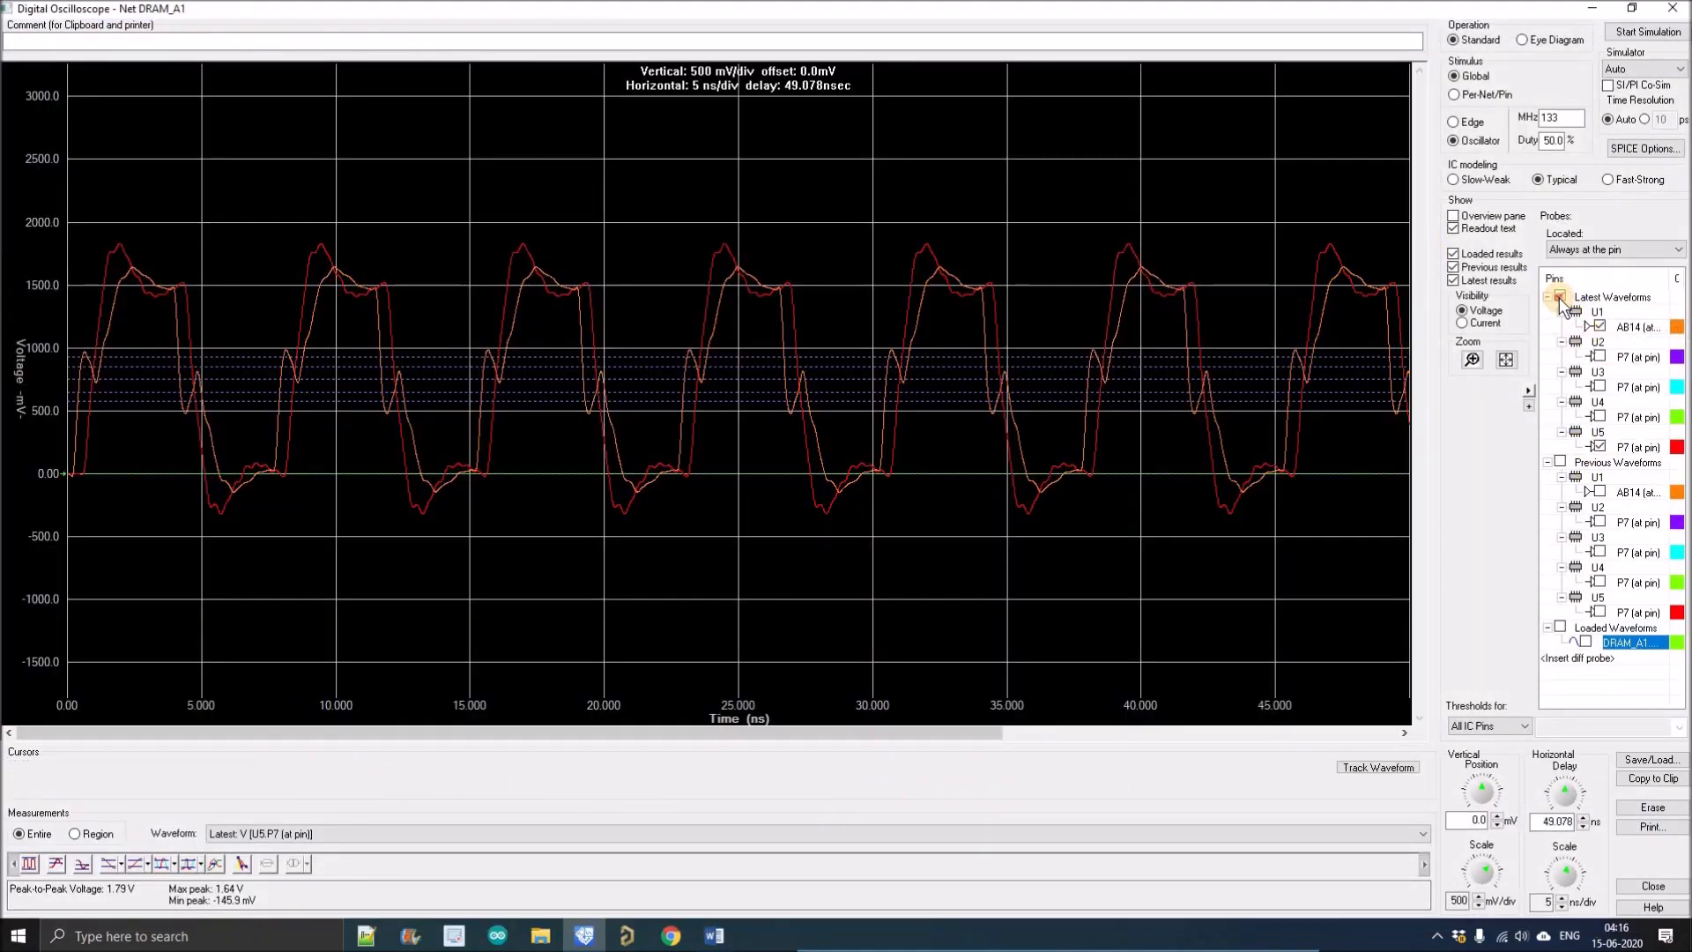
# Re-simulate DRAM_A1 and isolate the latest and previous U1.AB14 driver waveforms for comparison.
pyautogui.click(1612, 296)
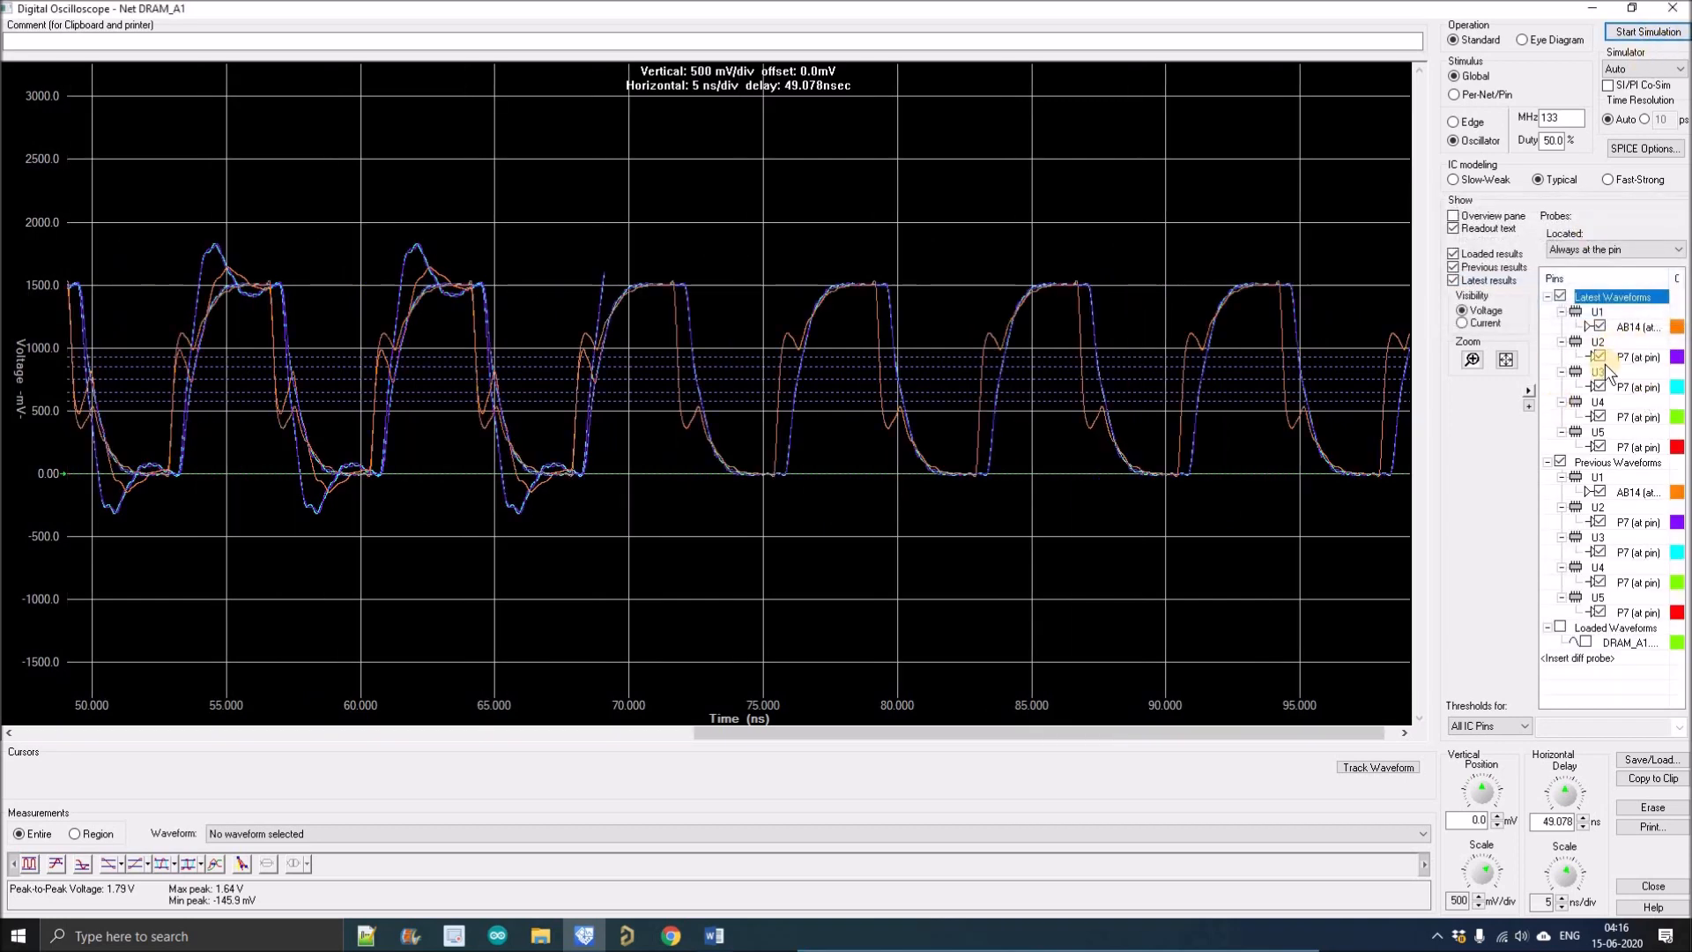
pyautogui.click(1602, 358)
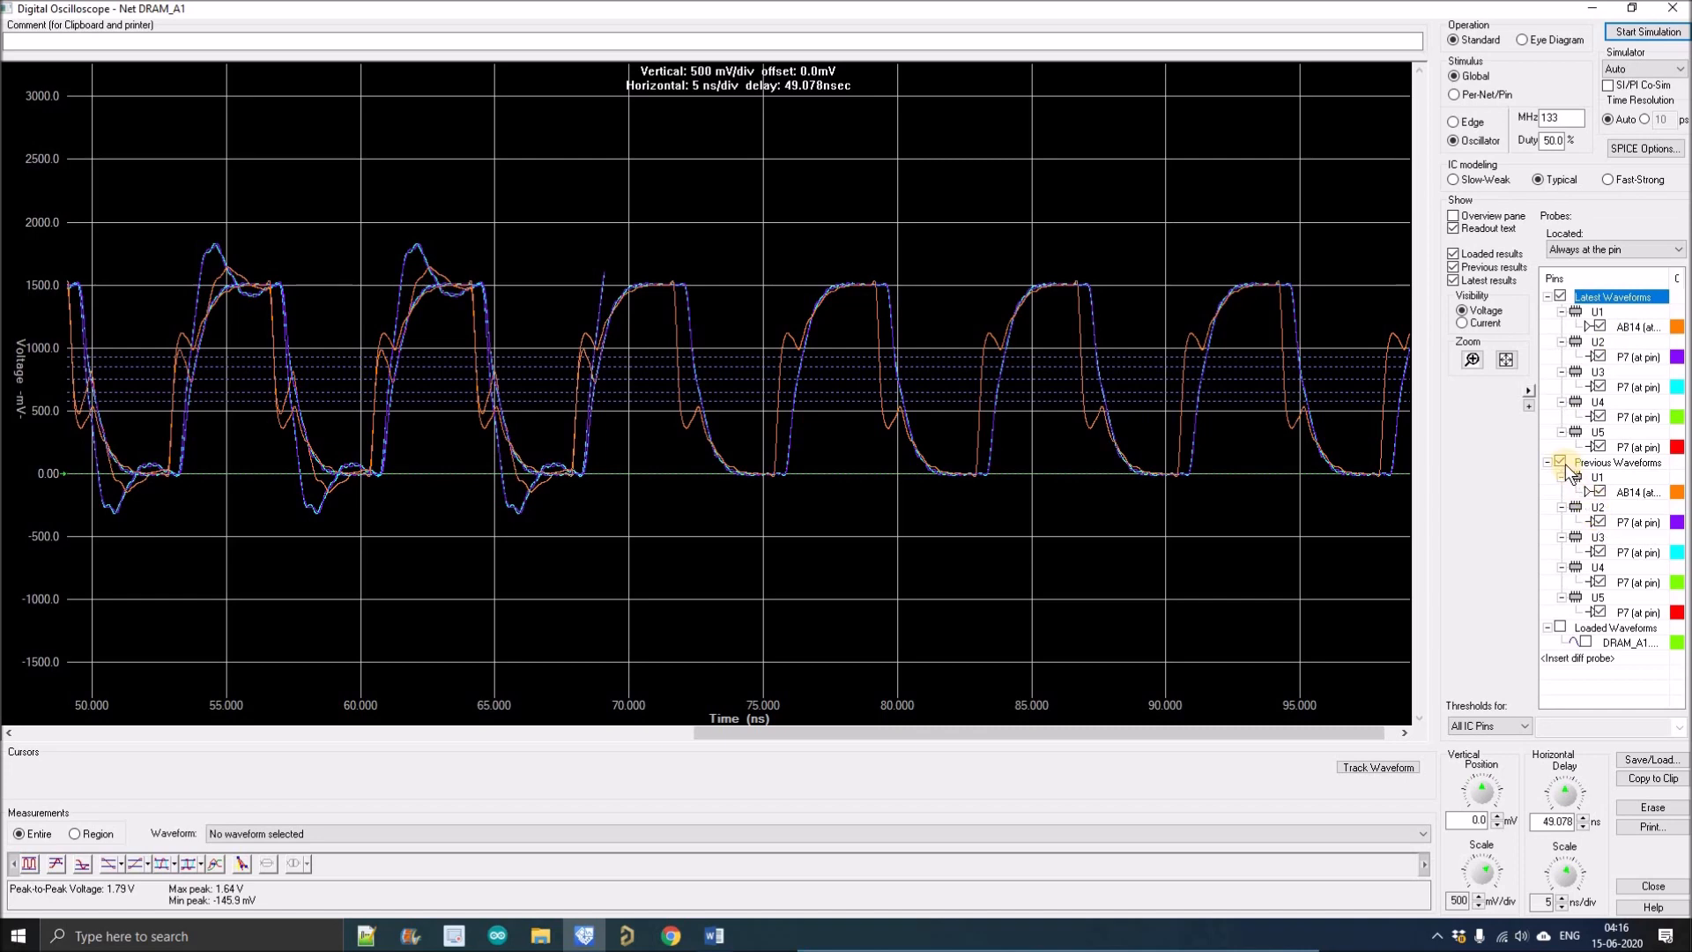
pyautogui.click(1637, 492)
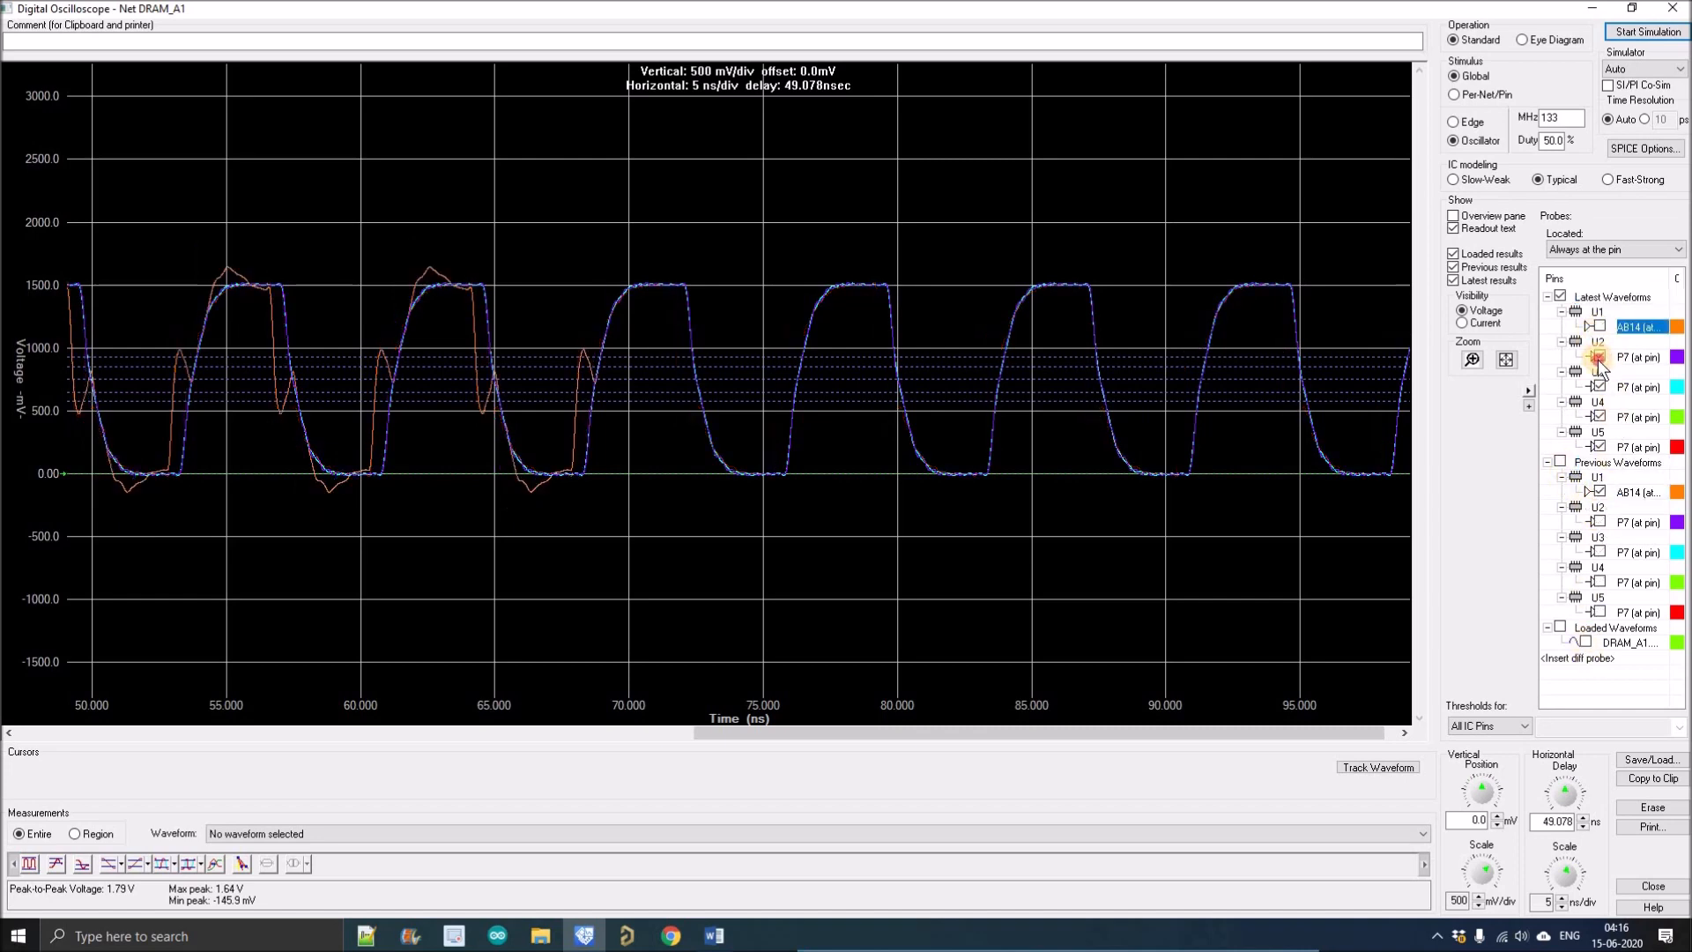
pyautogui.click(1640, 416)
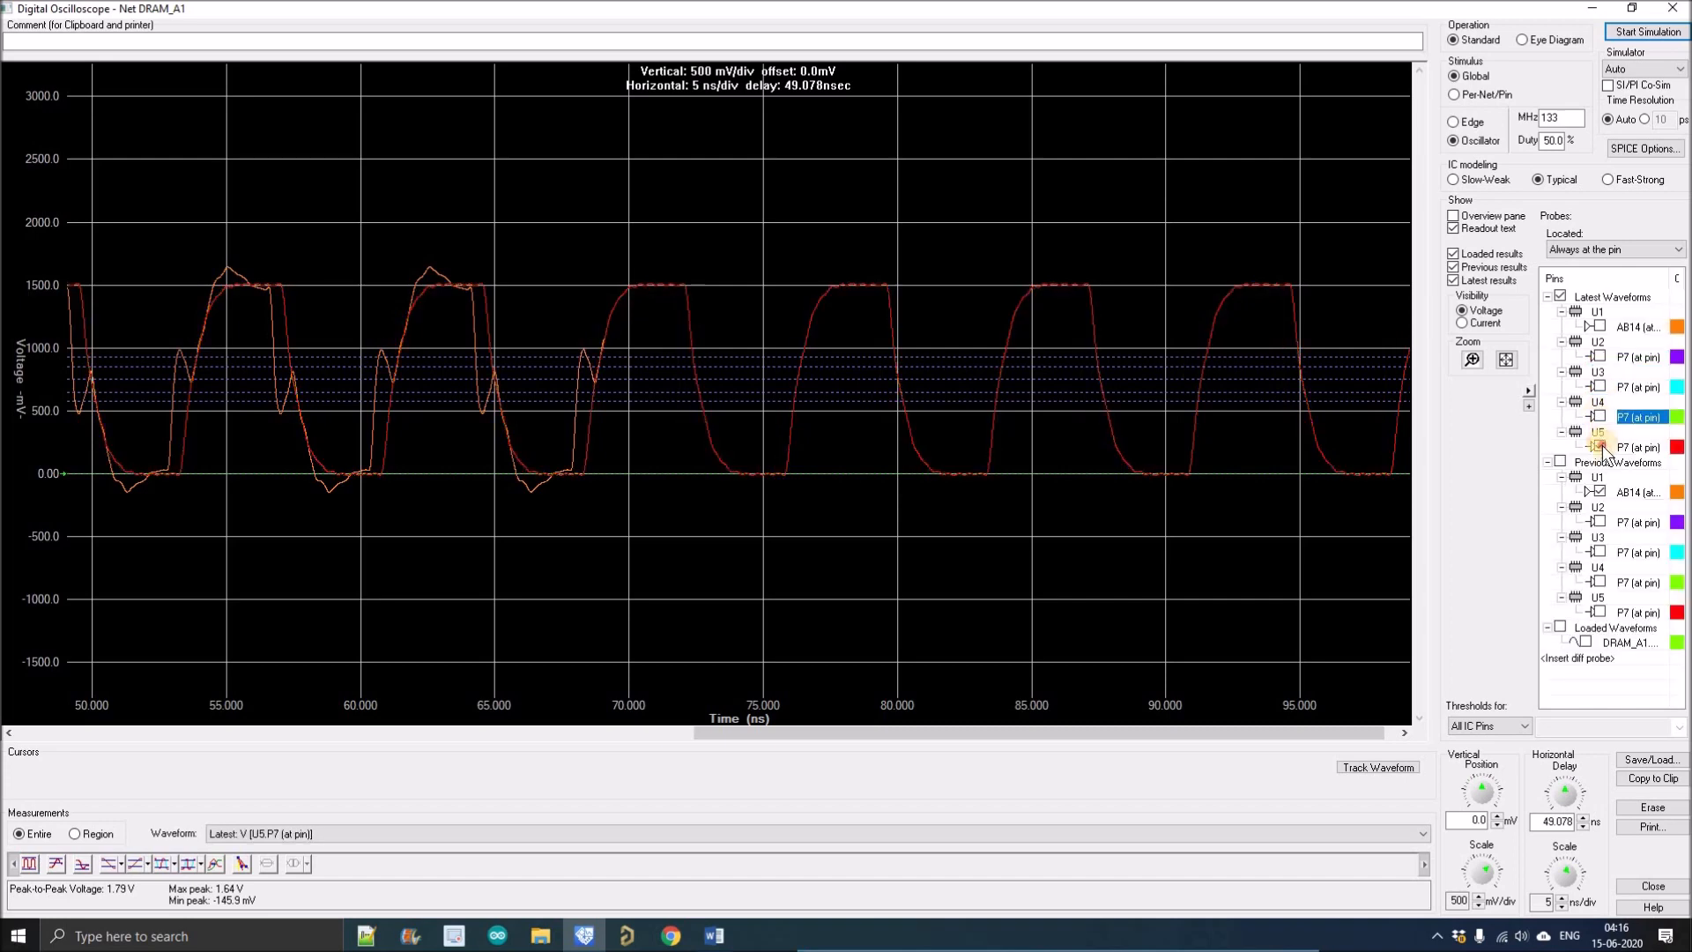
pyautogui.click(1638, 326)
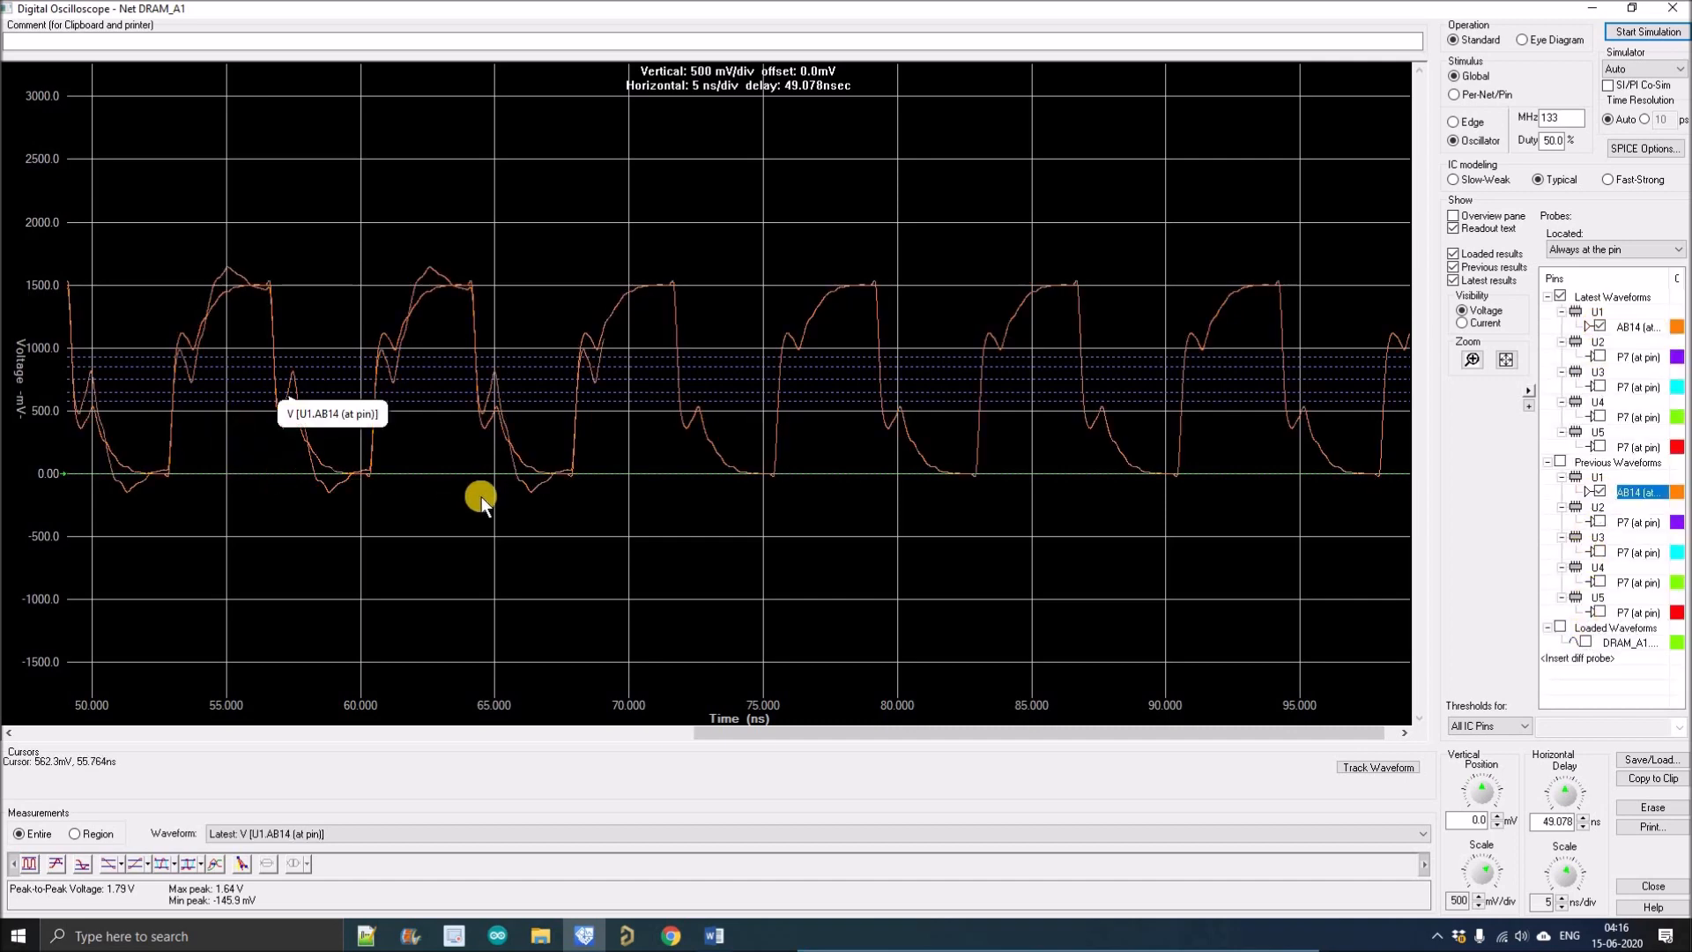
pyautogui.moveTo(434, 278)
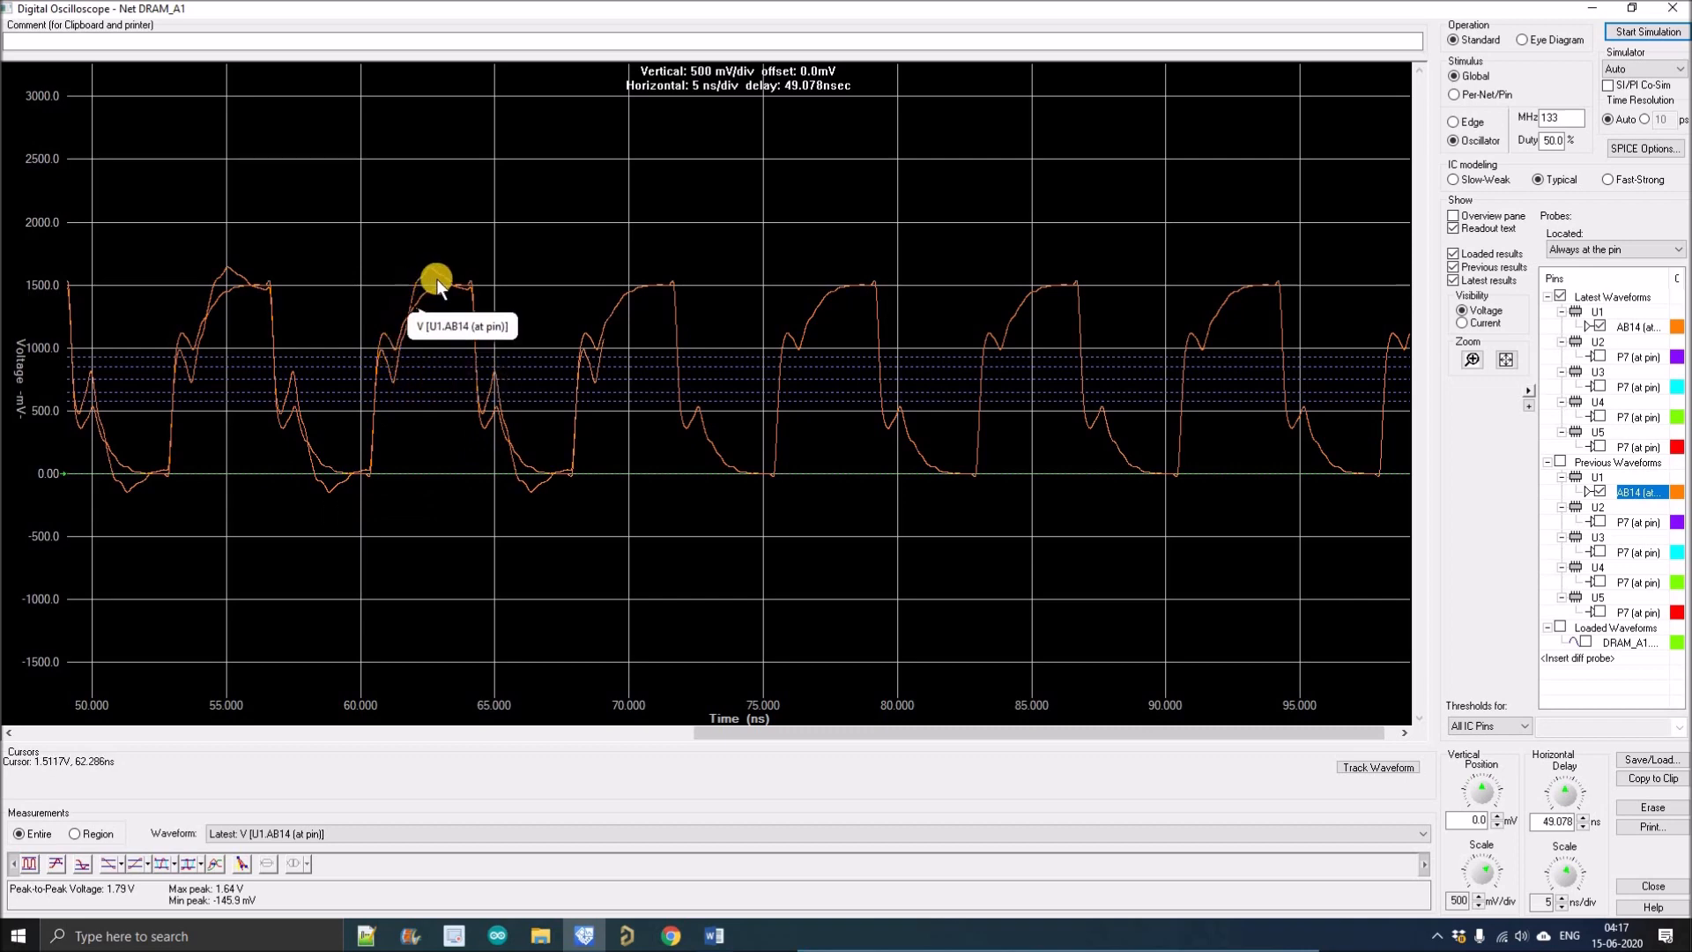
pyautogui.moveTo(446, 287)
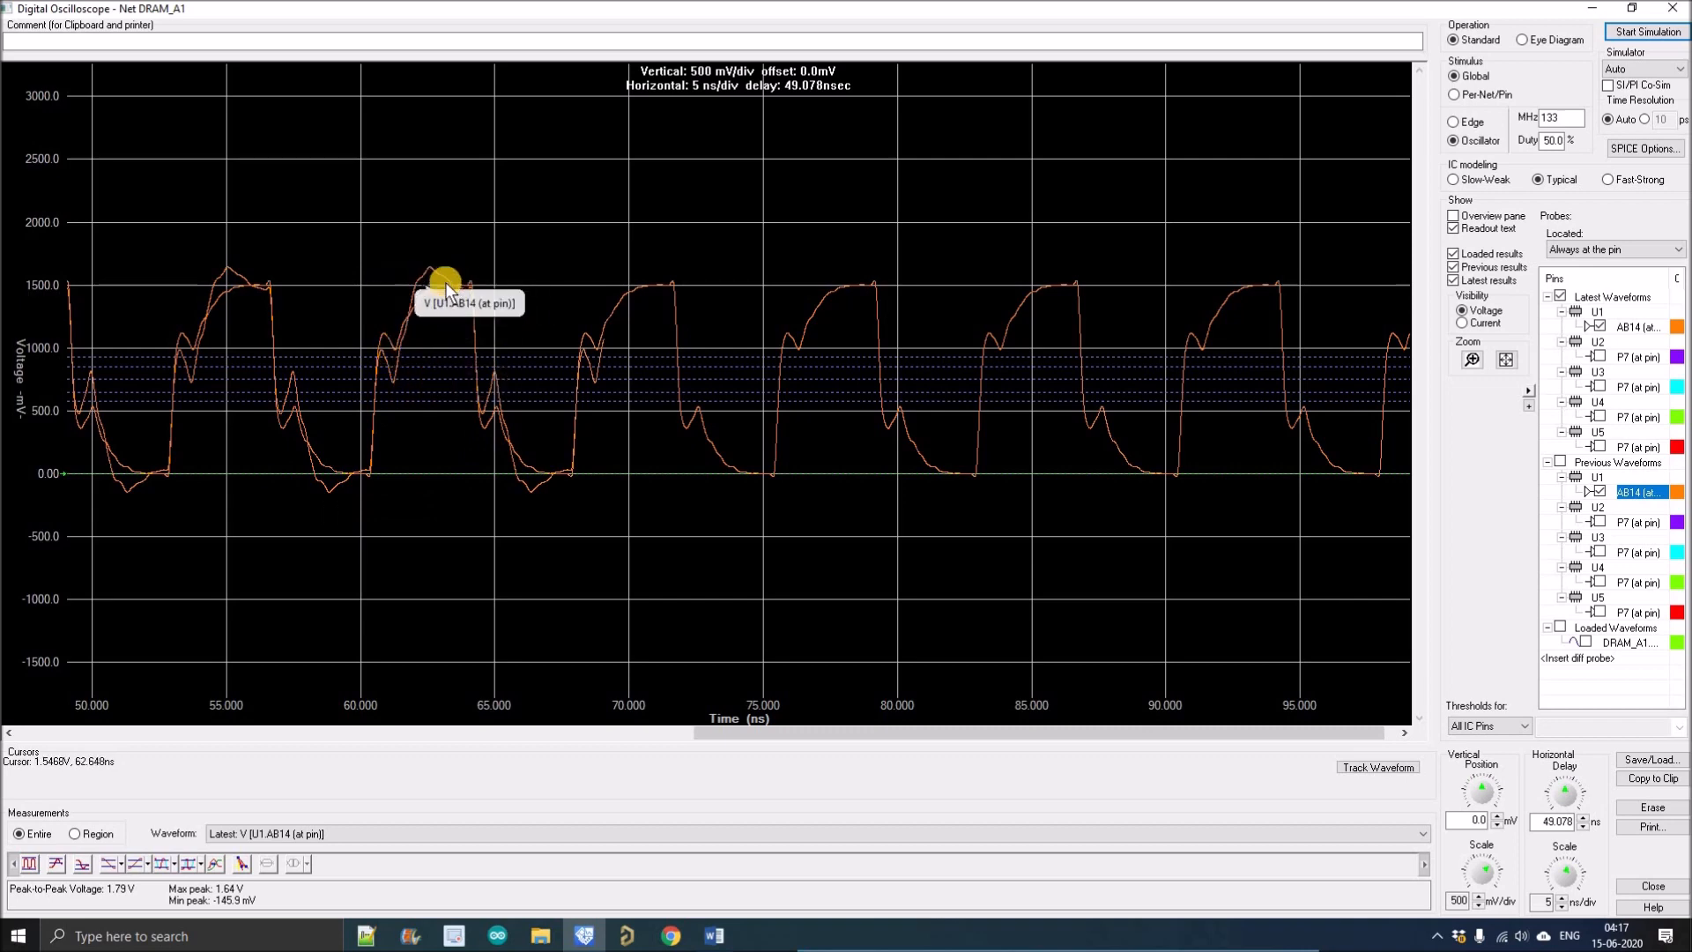
pyautogui.moveTo(462, 282)
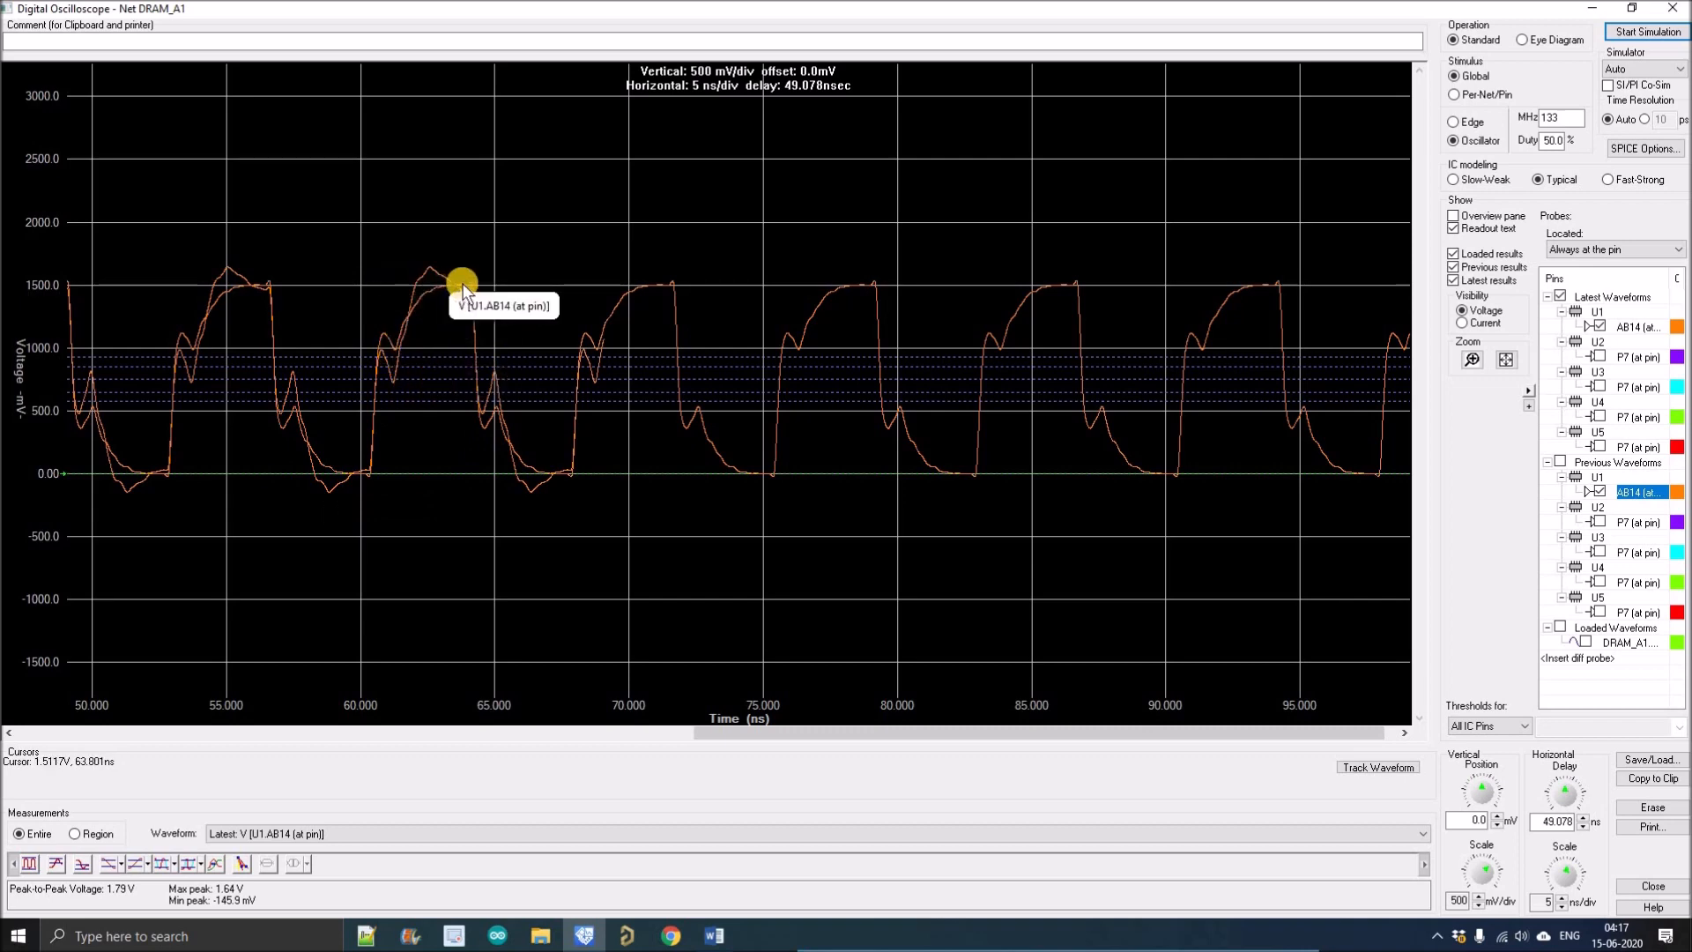
pyautogui.moveTo(508, 446)
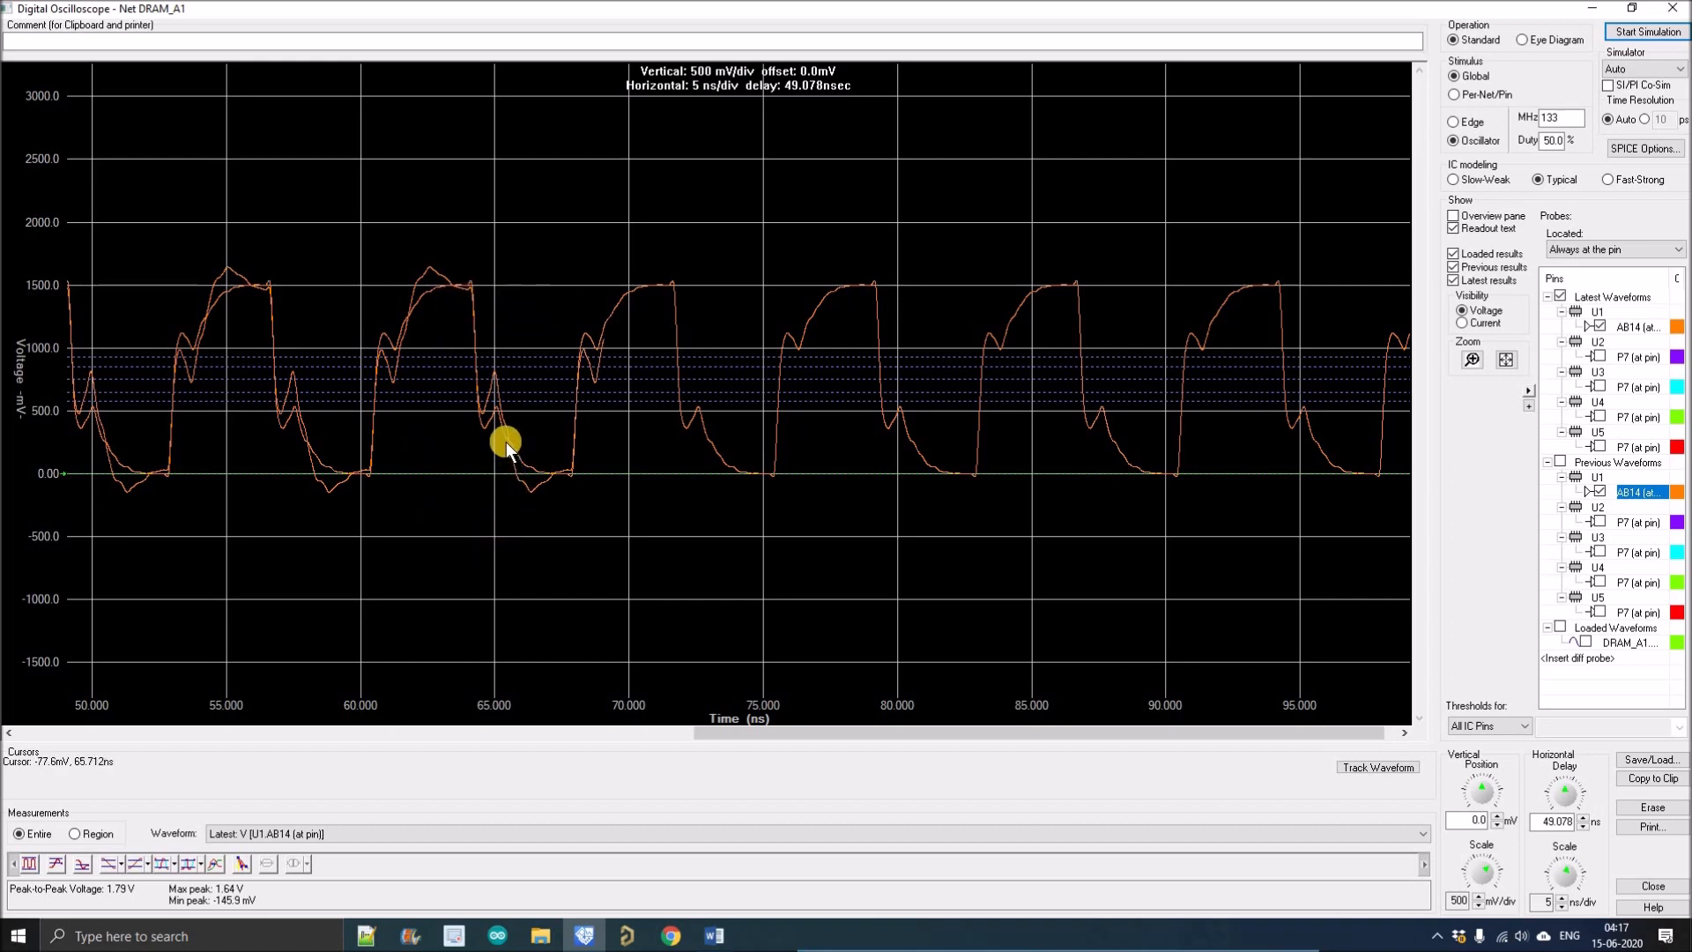
pyautogui.moveTo(530, 477)
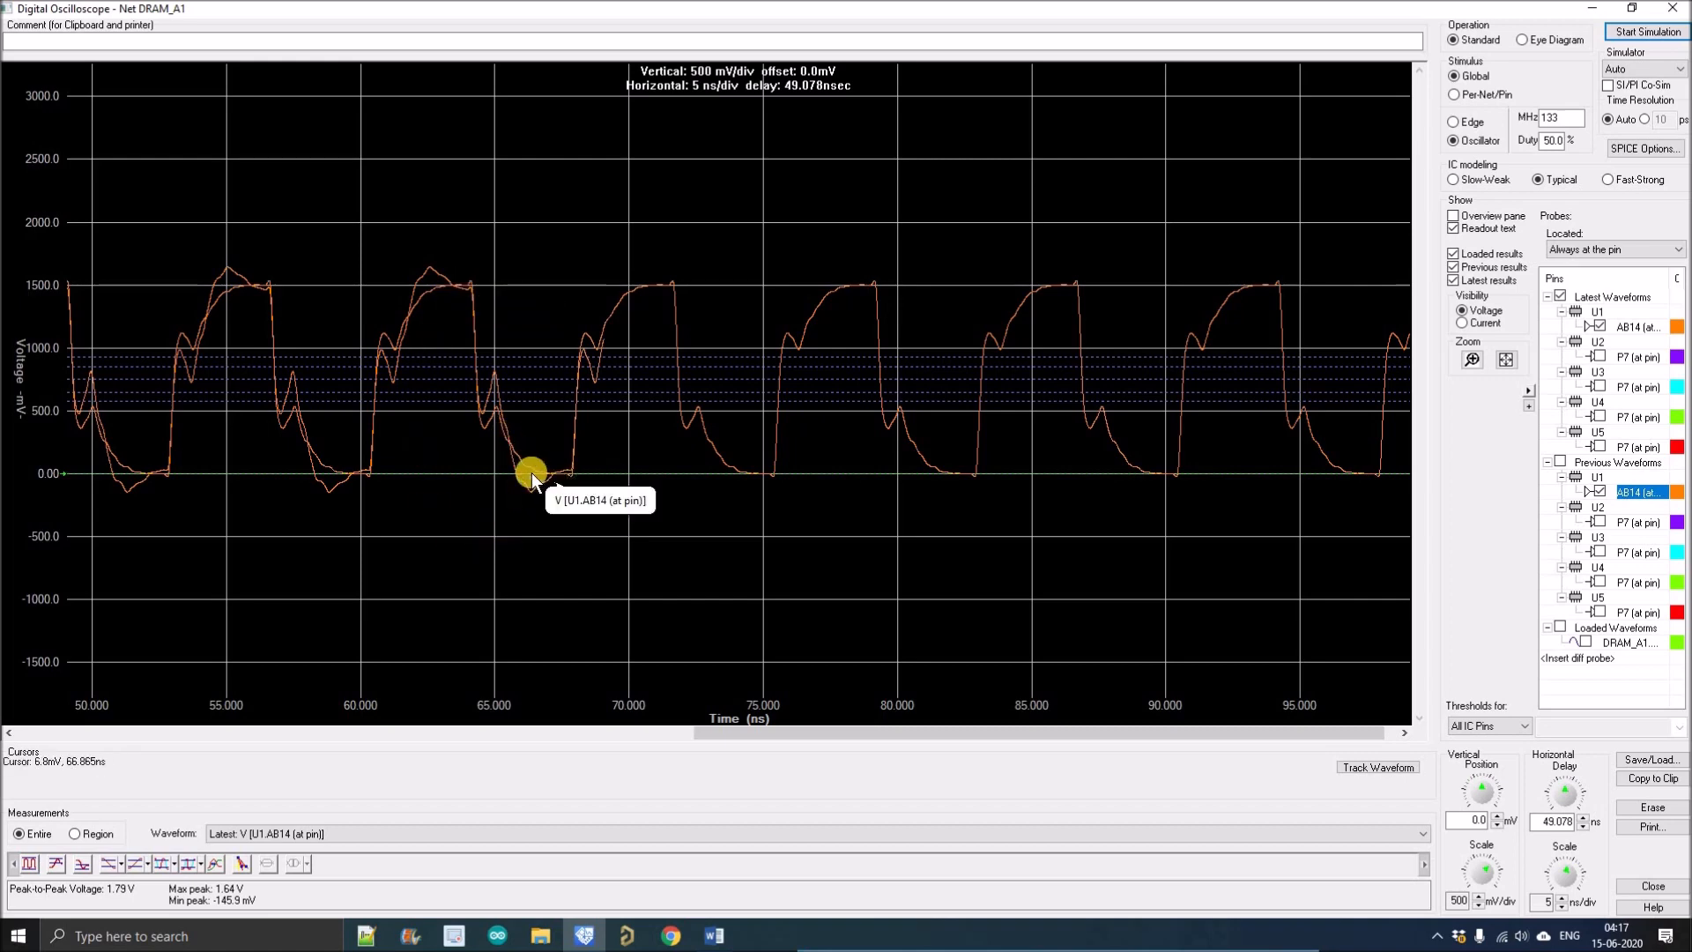
pyautogui.moveTo(561, 474)
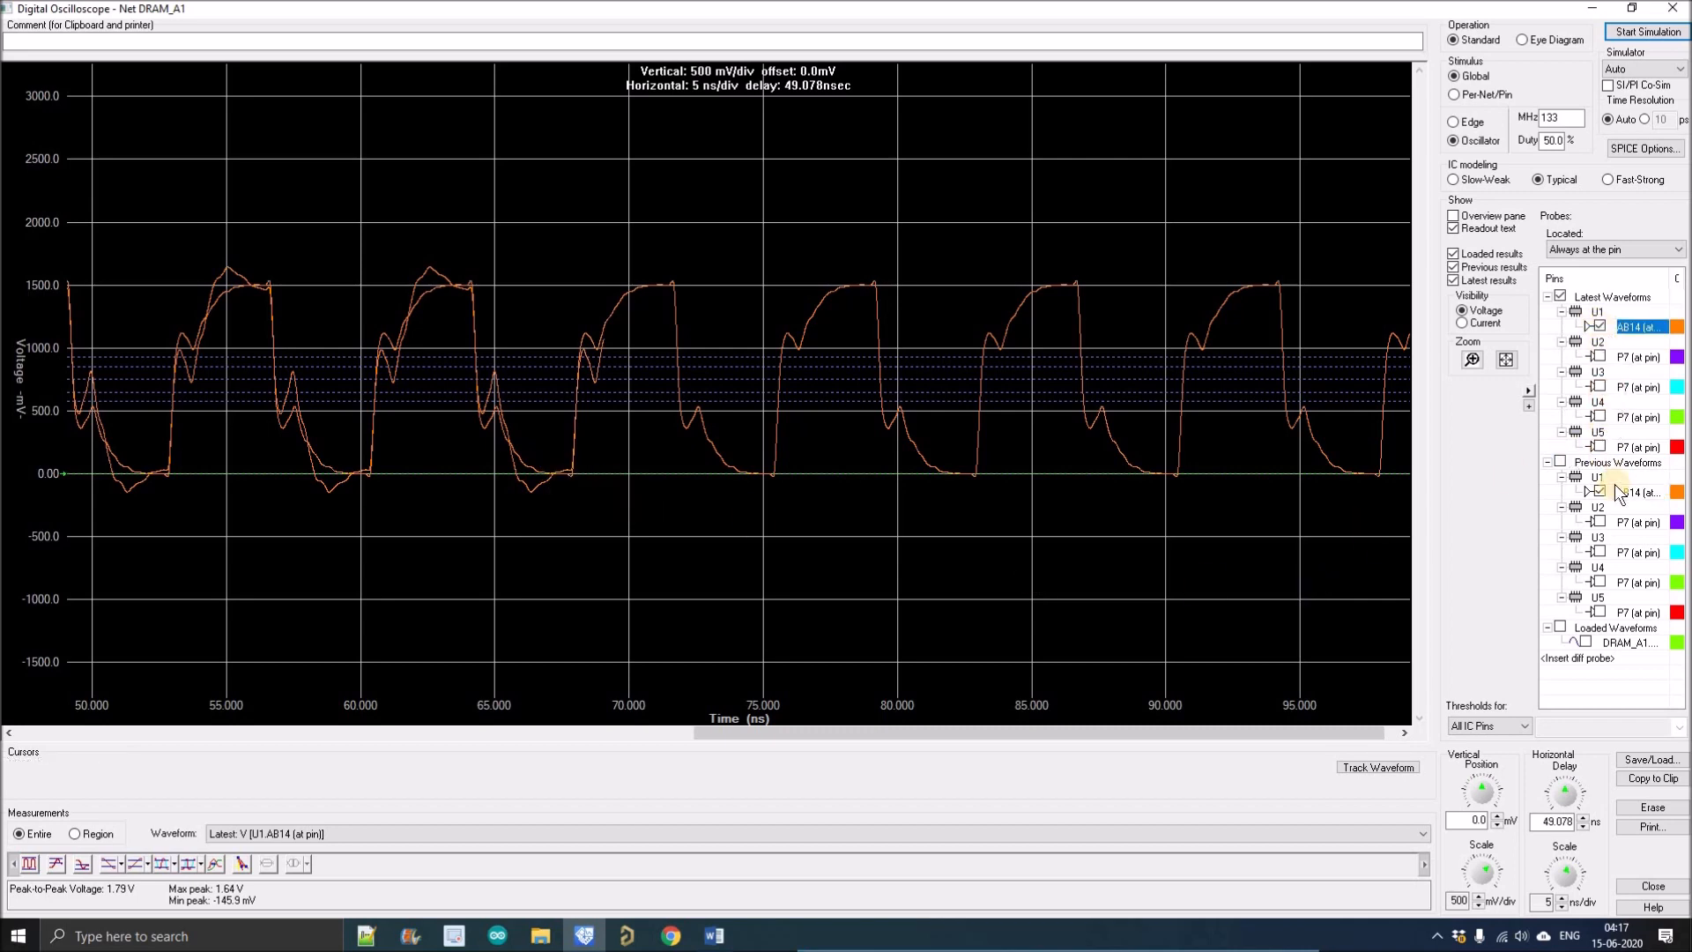
pyautogui.click(1600, 326)
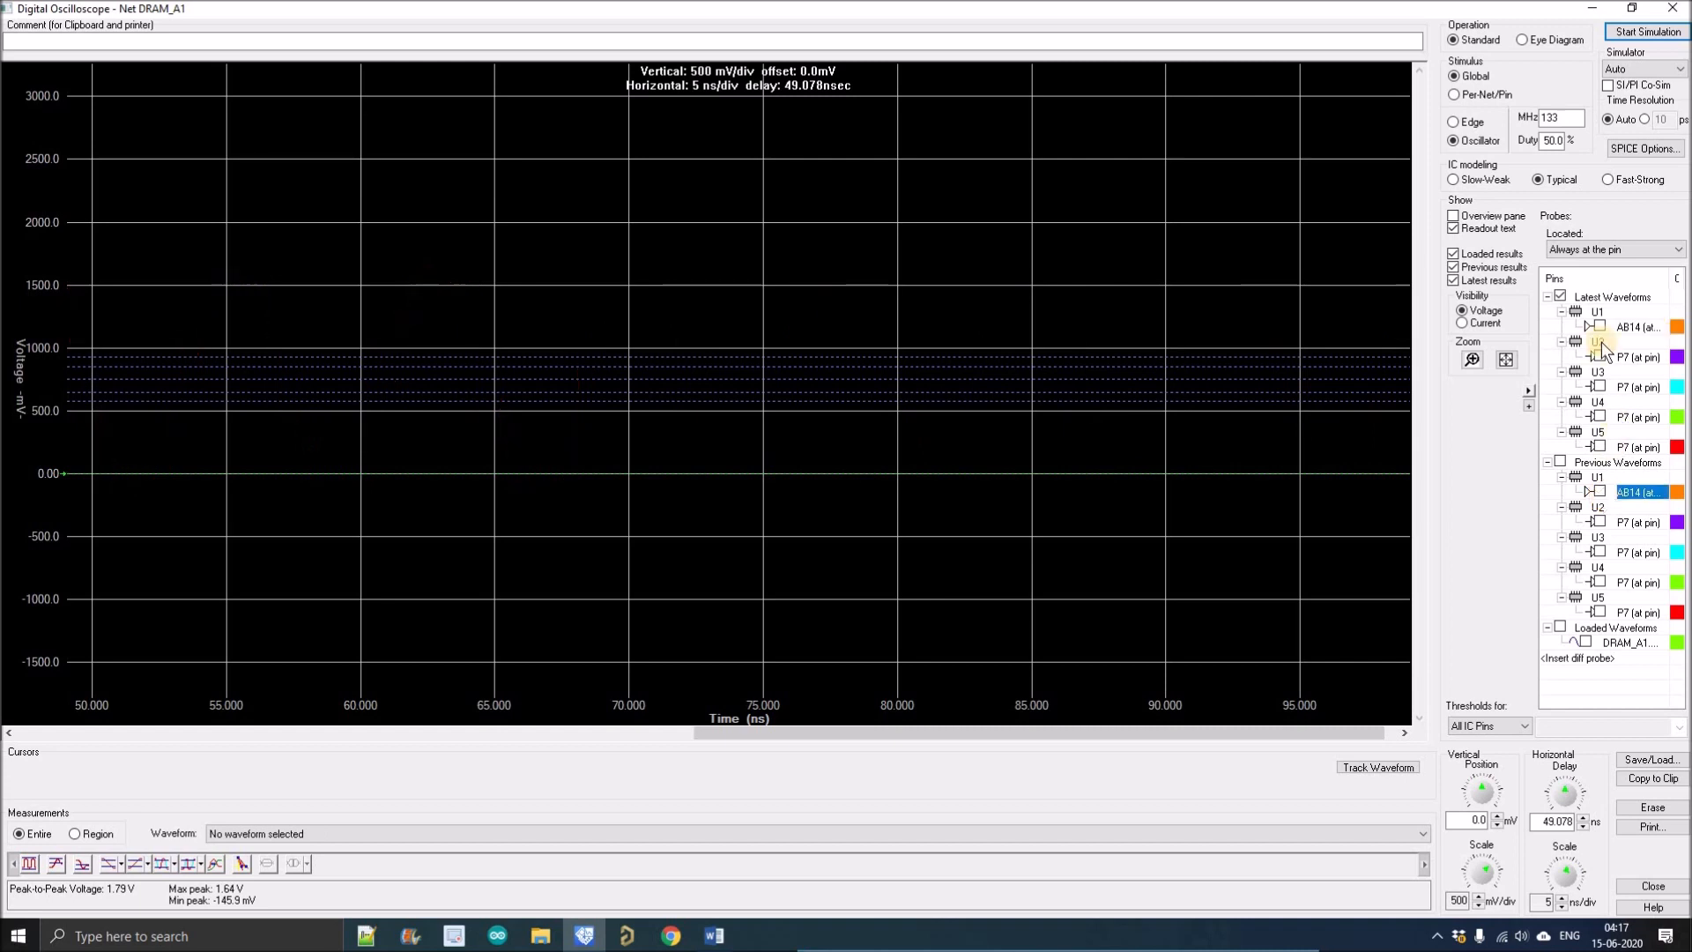
# Show the U2.P7 receiver waveforms and measure their positive overshoot (17.27 mV latest).
pyautogui.click(1638, 356)
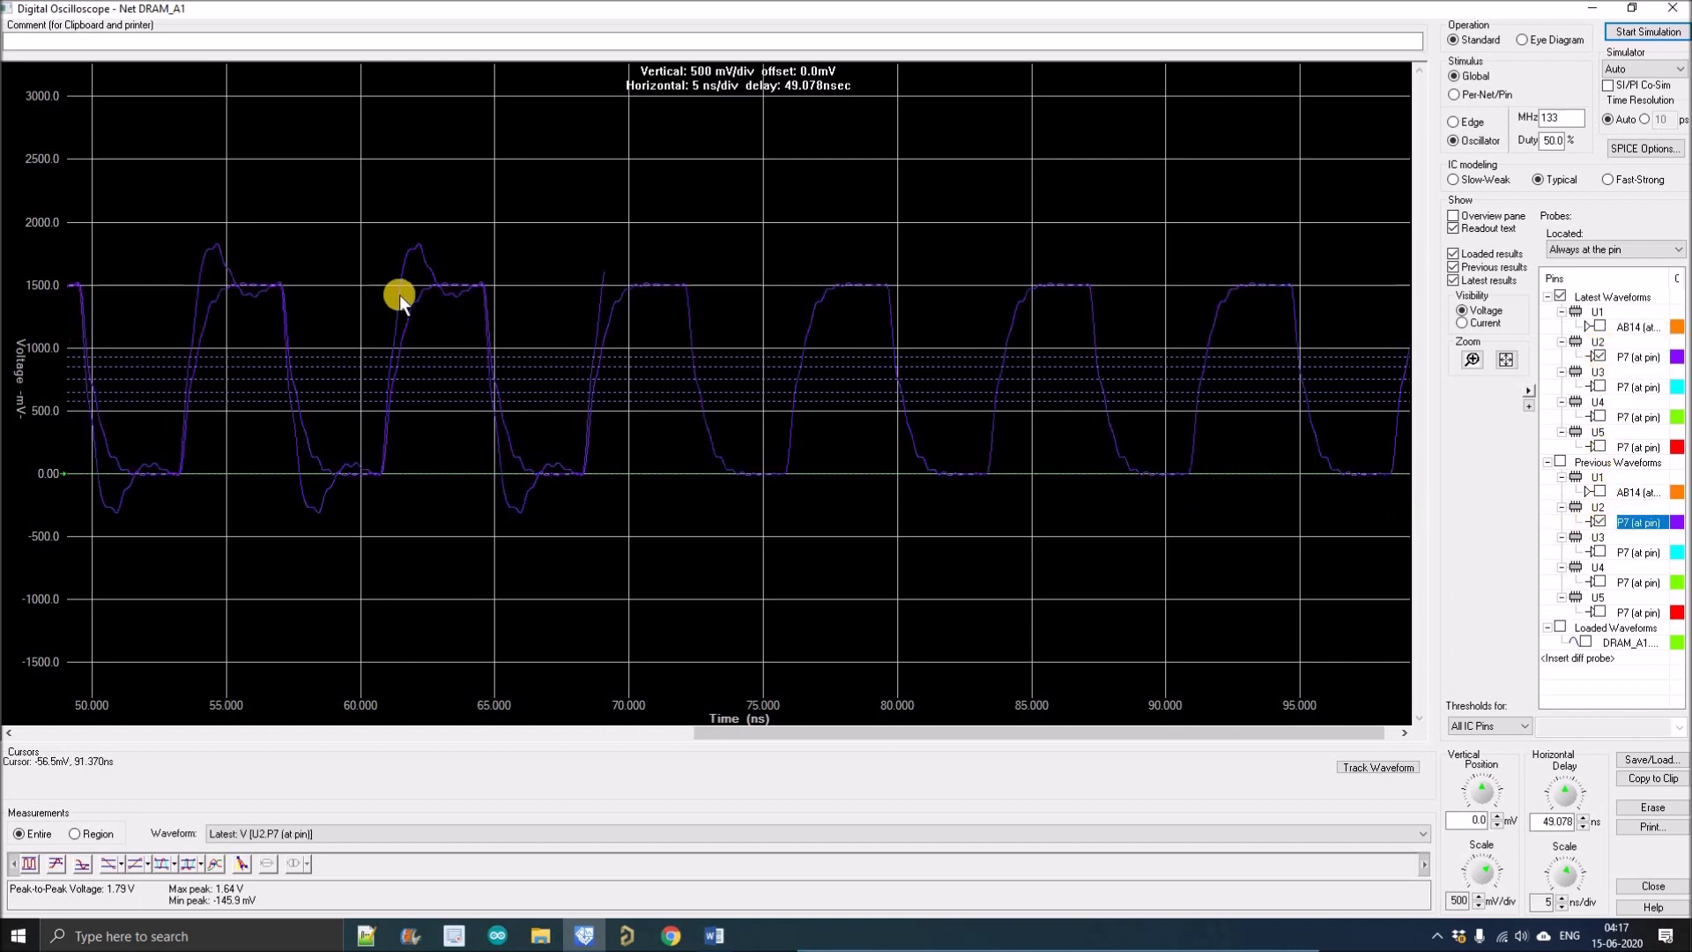
pyautogui.moveTo(208, 271)
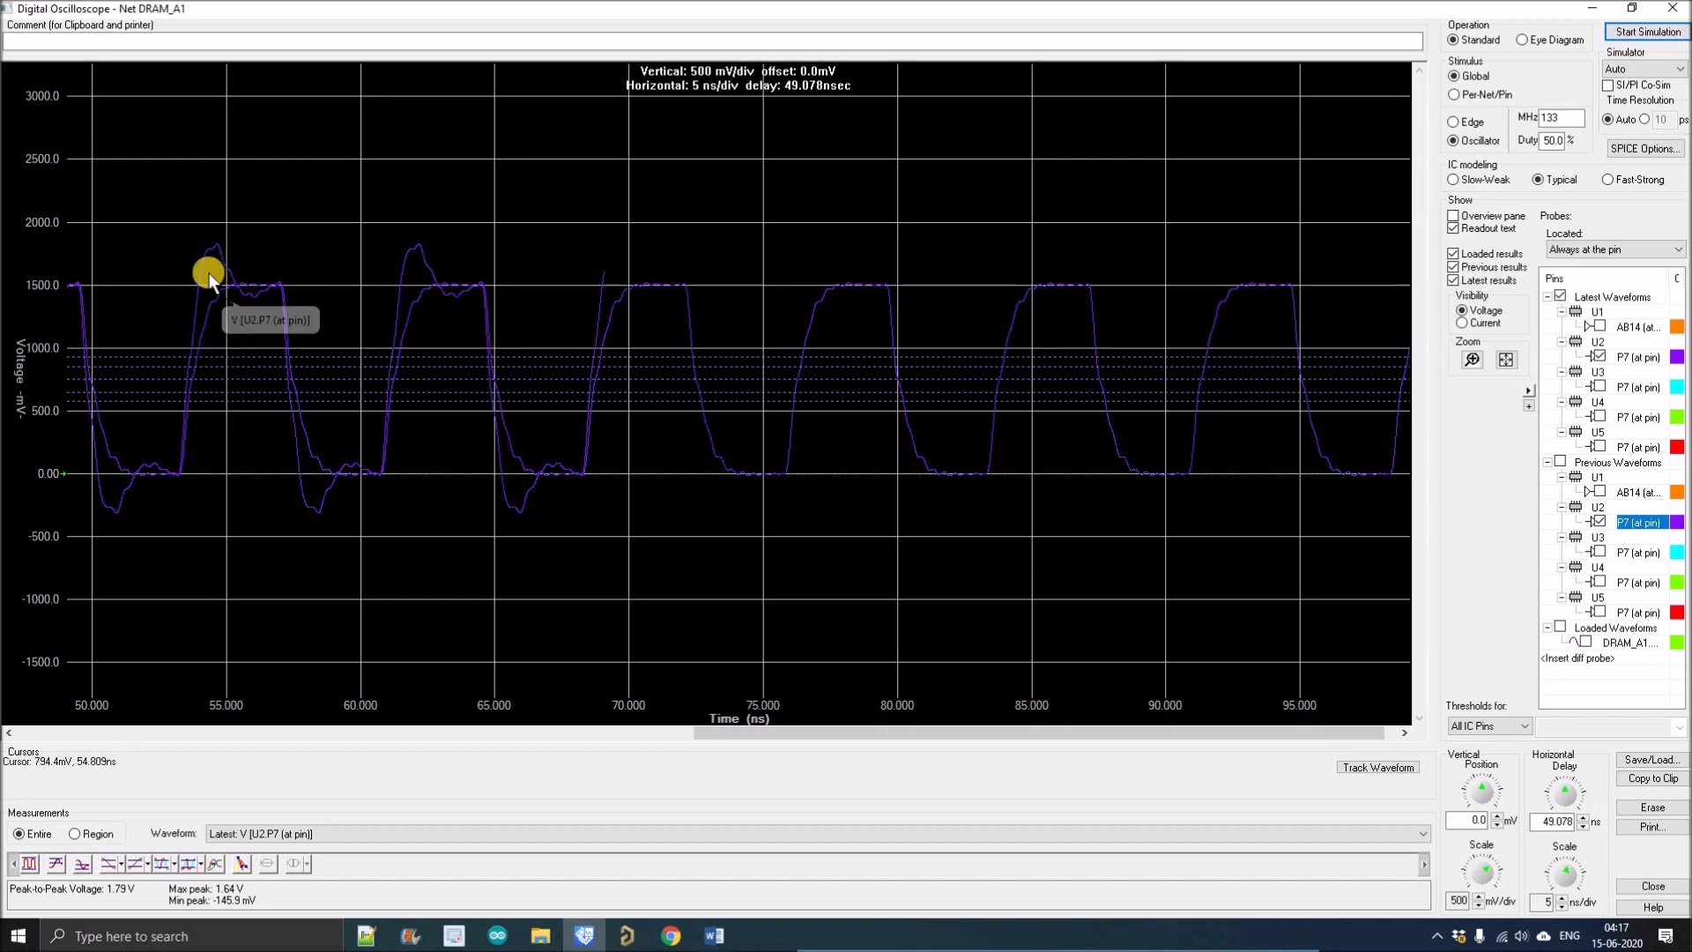
pyautogui.moveTo(234, 345)
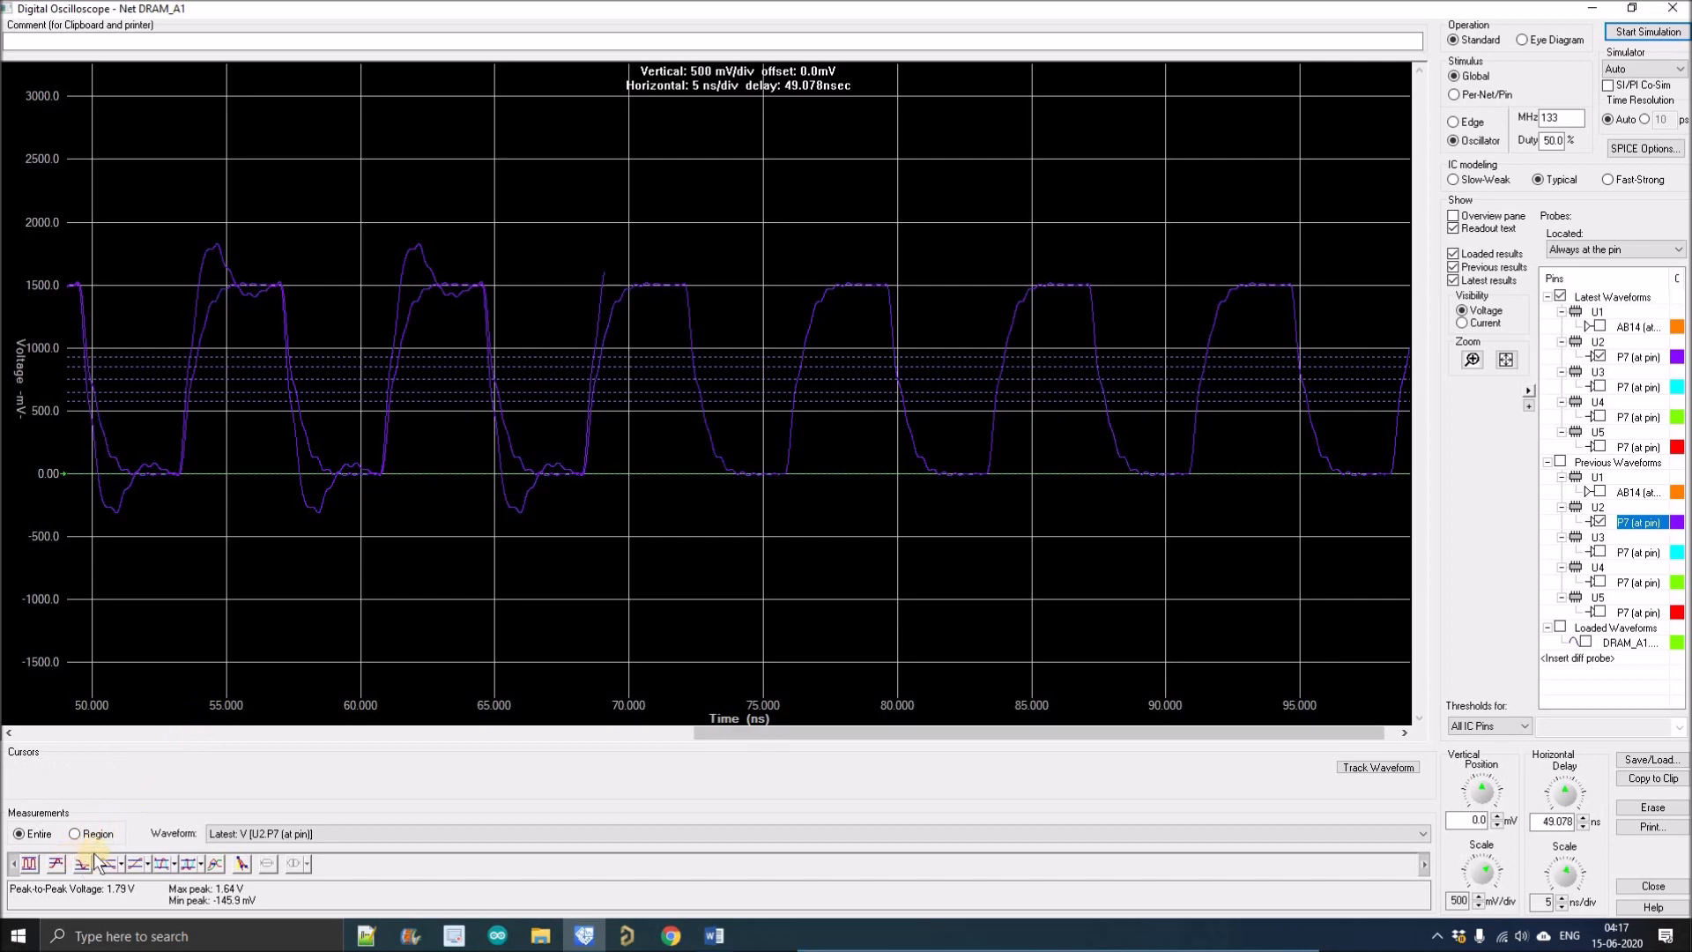
pyautogui.click(1424, 834)
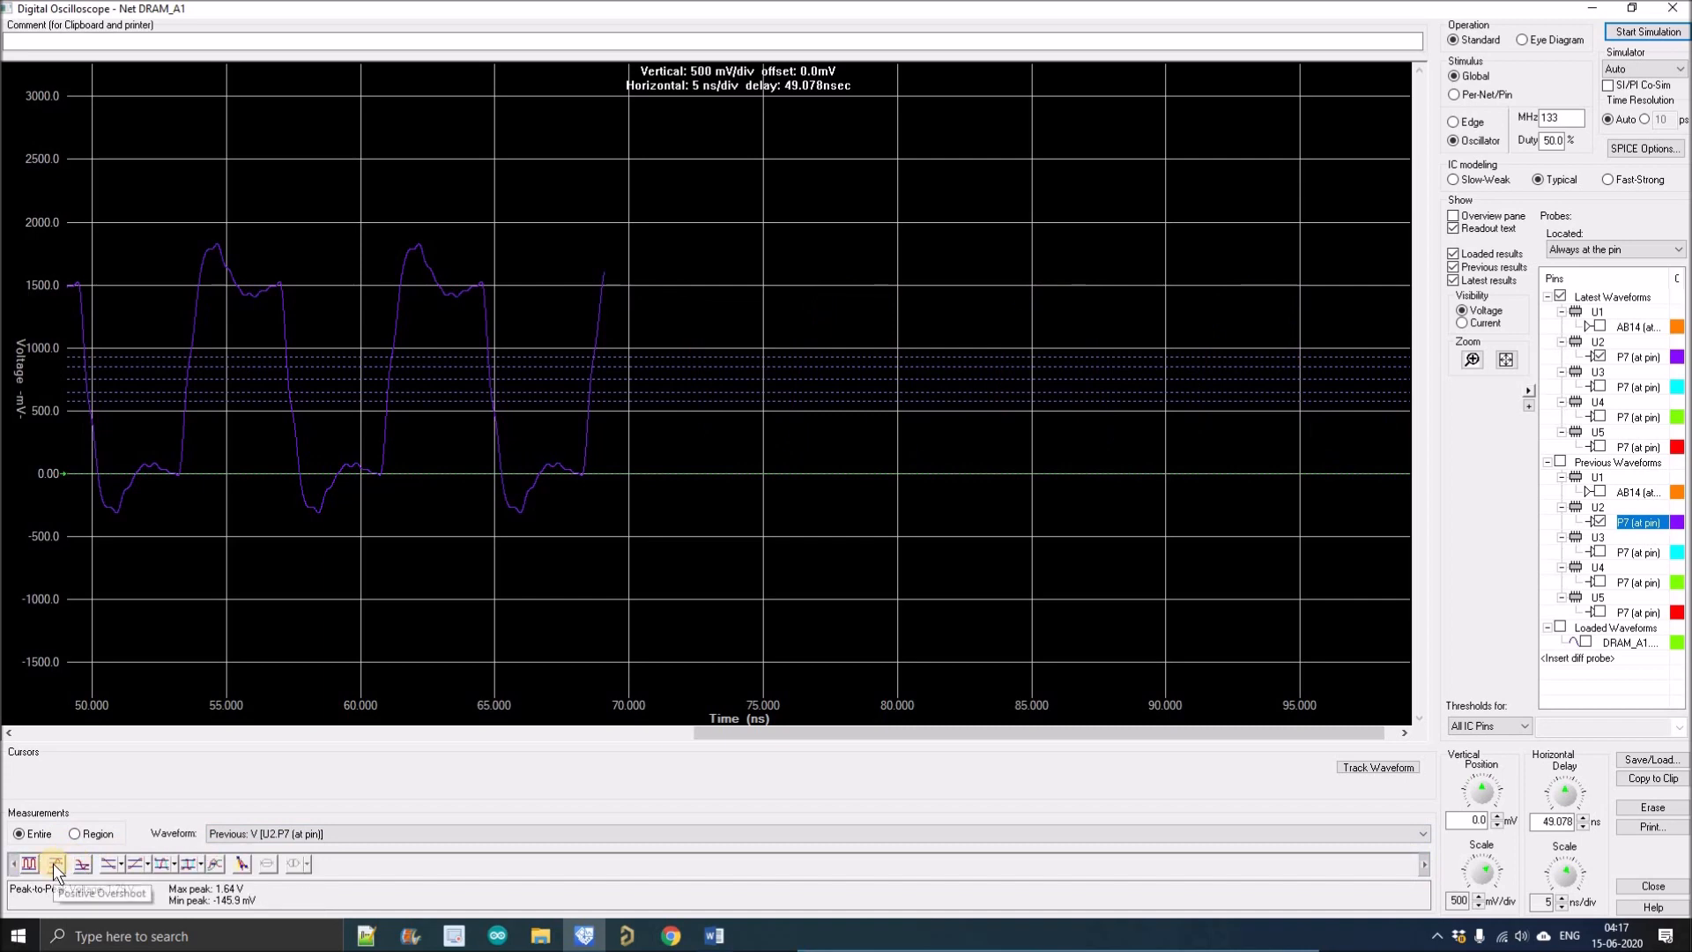
pyautogui.click(55, 863)
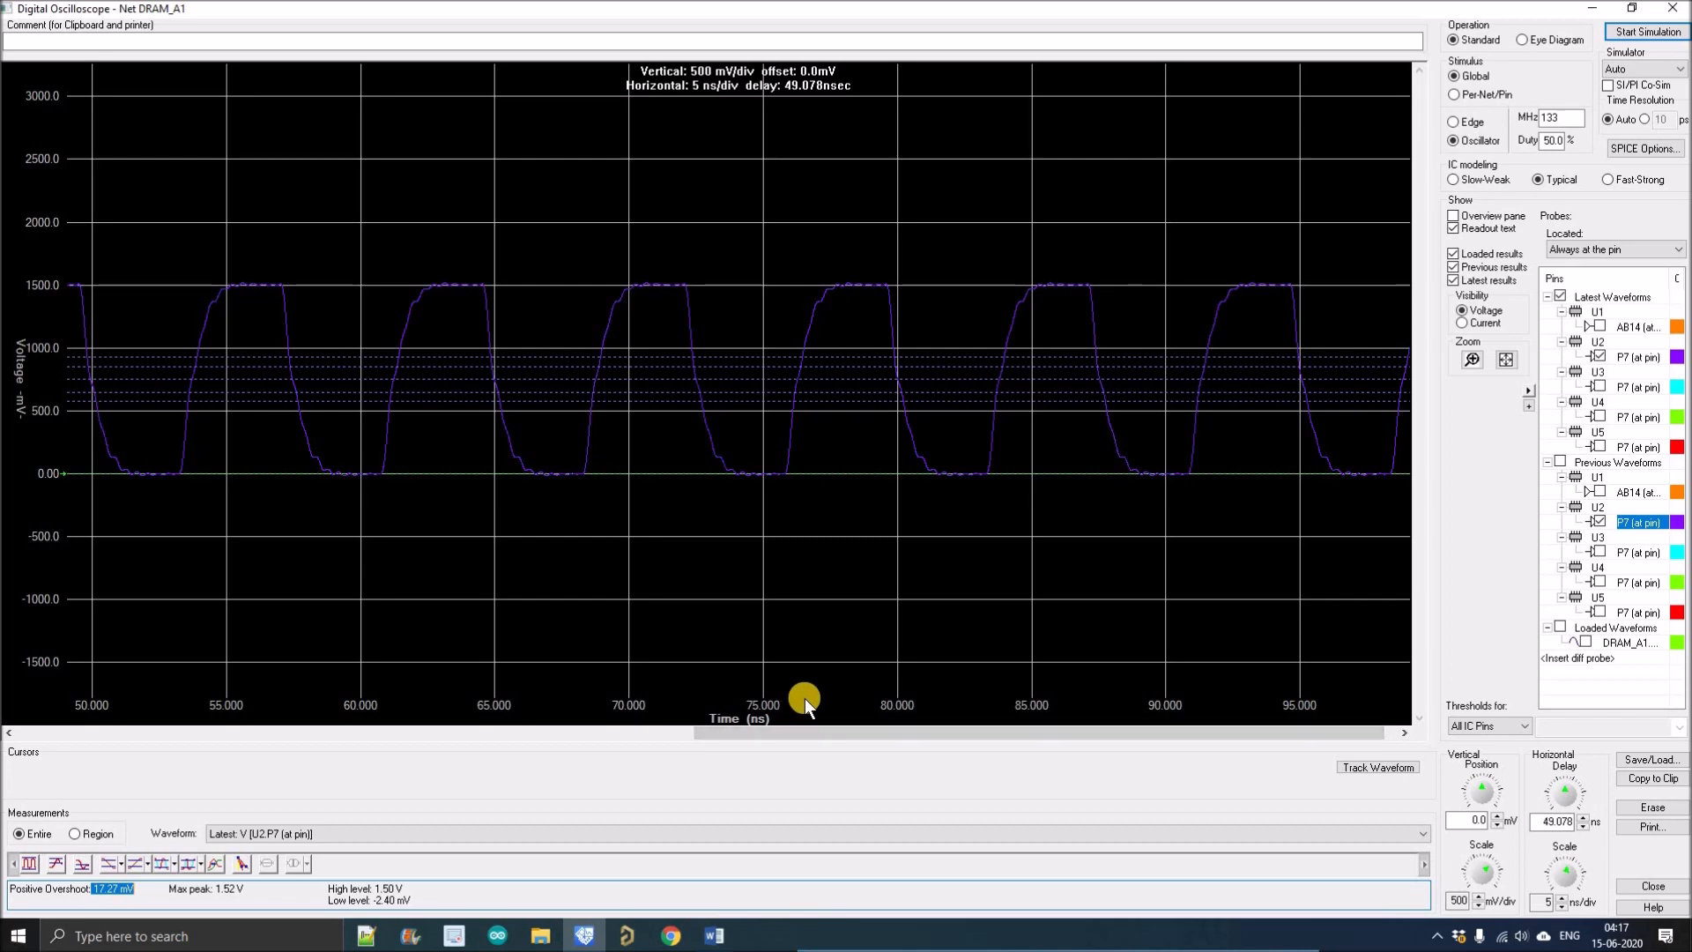
pyautogui.moveTo(819, 733)
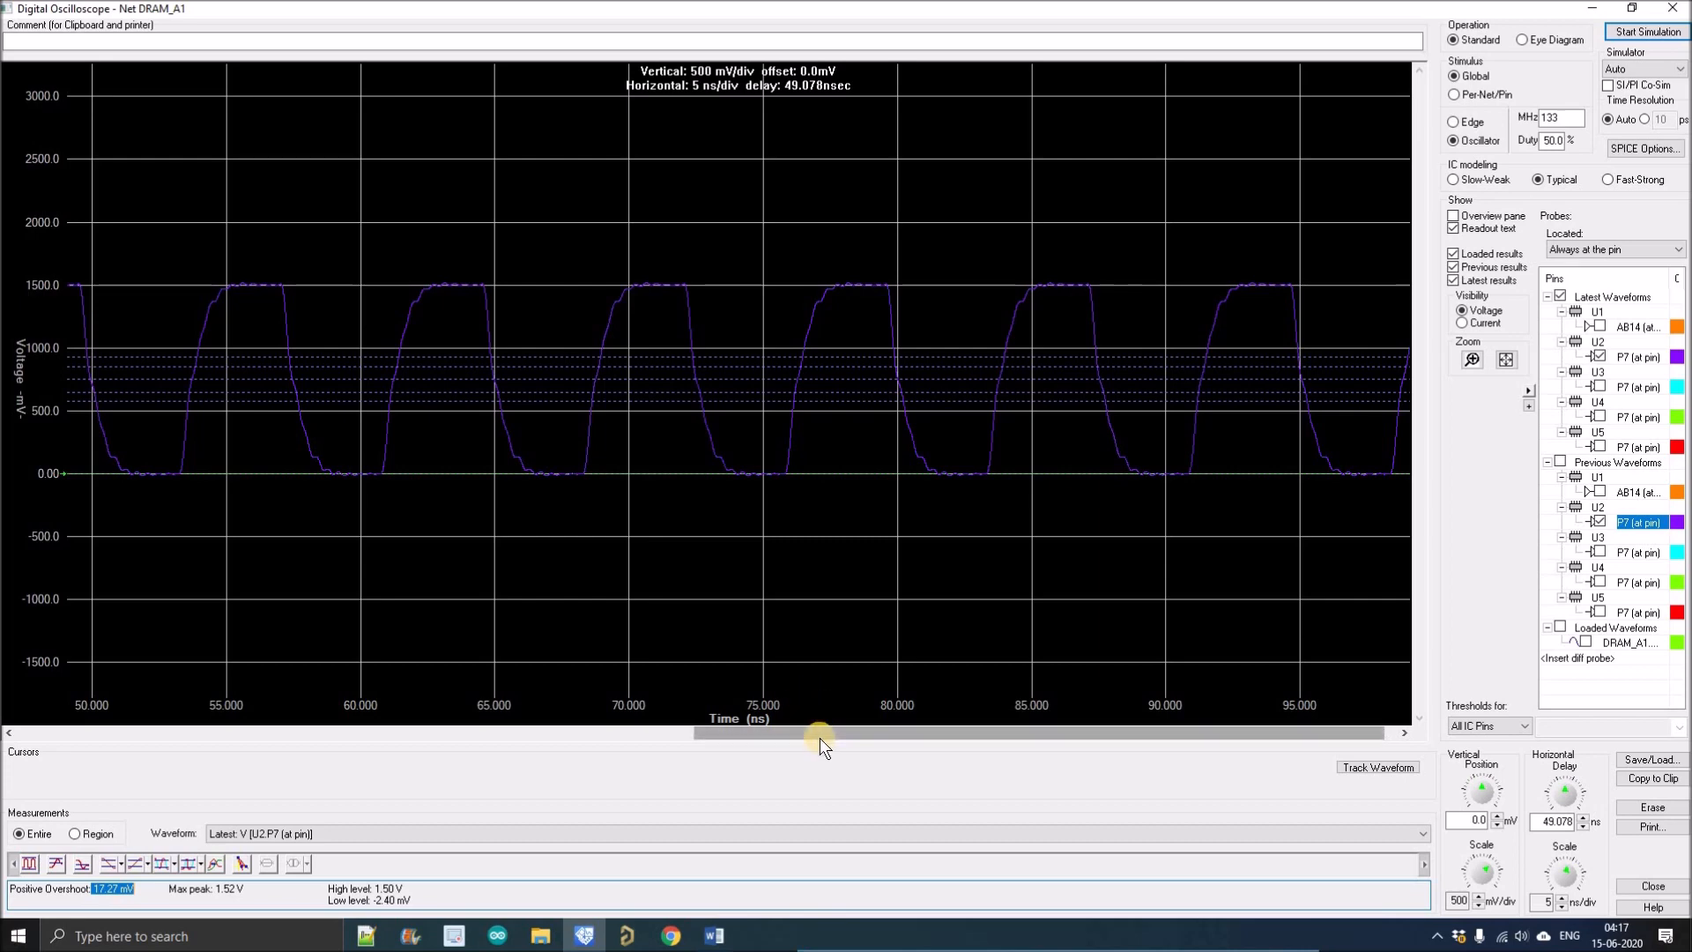